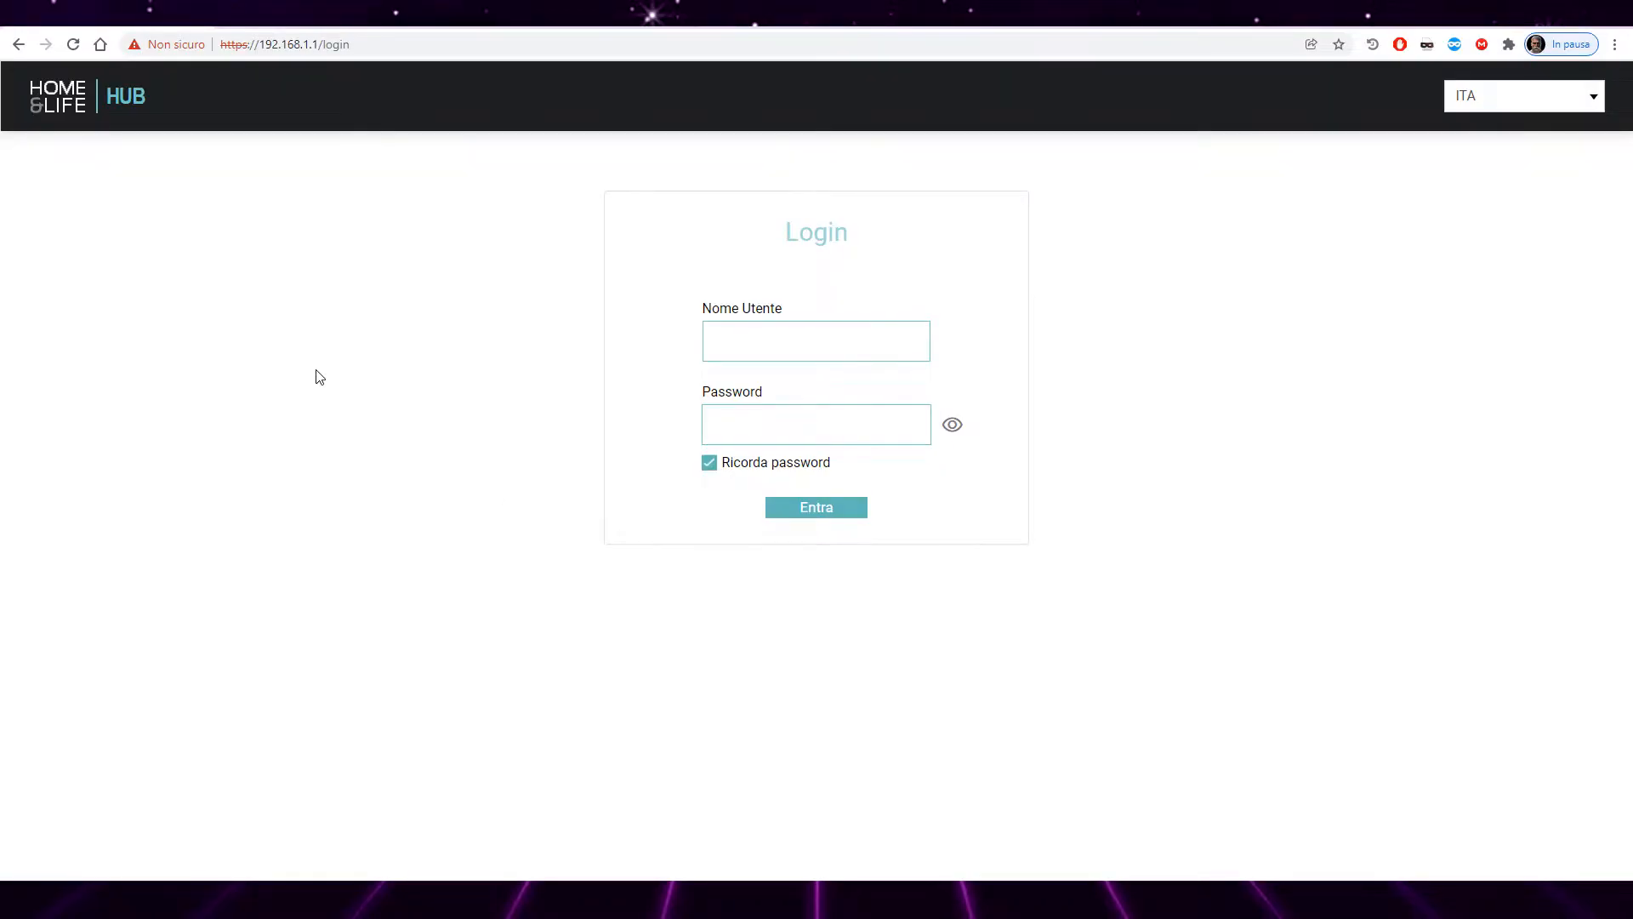
mouse_move(834, 785)
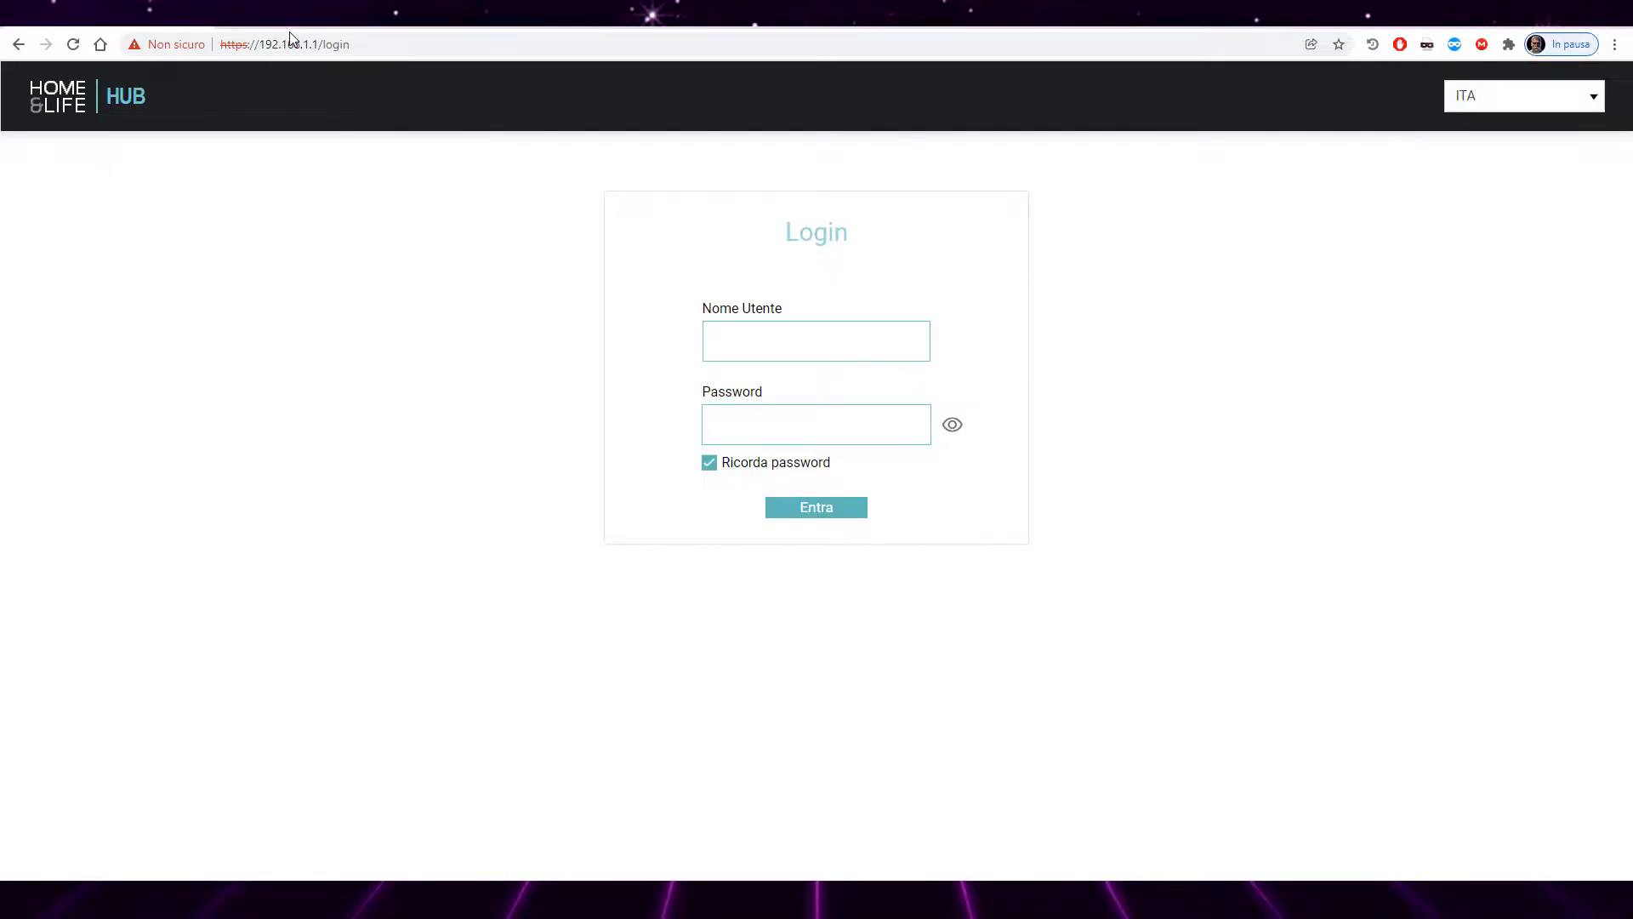
Step: Enter 'admin' as the username in the Nome Utente field
click(816, 340)
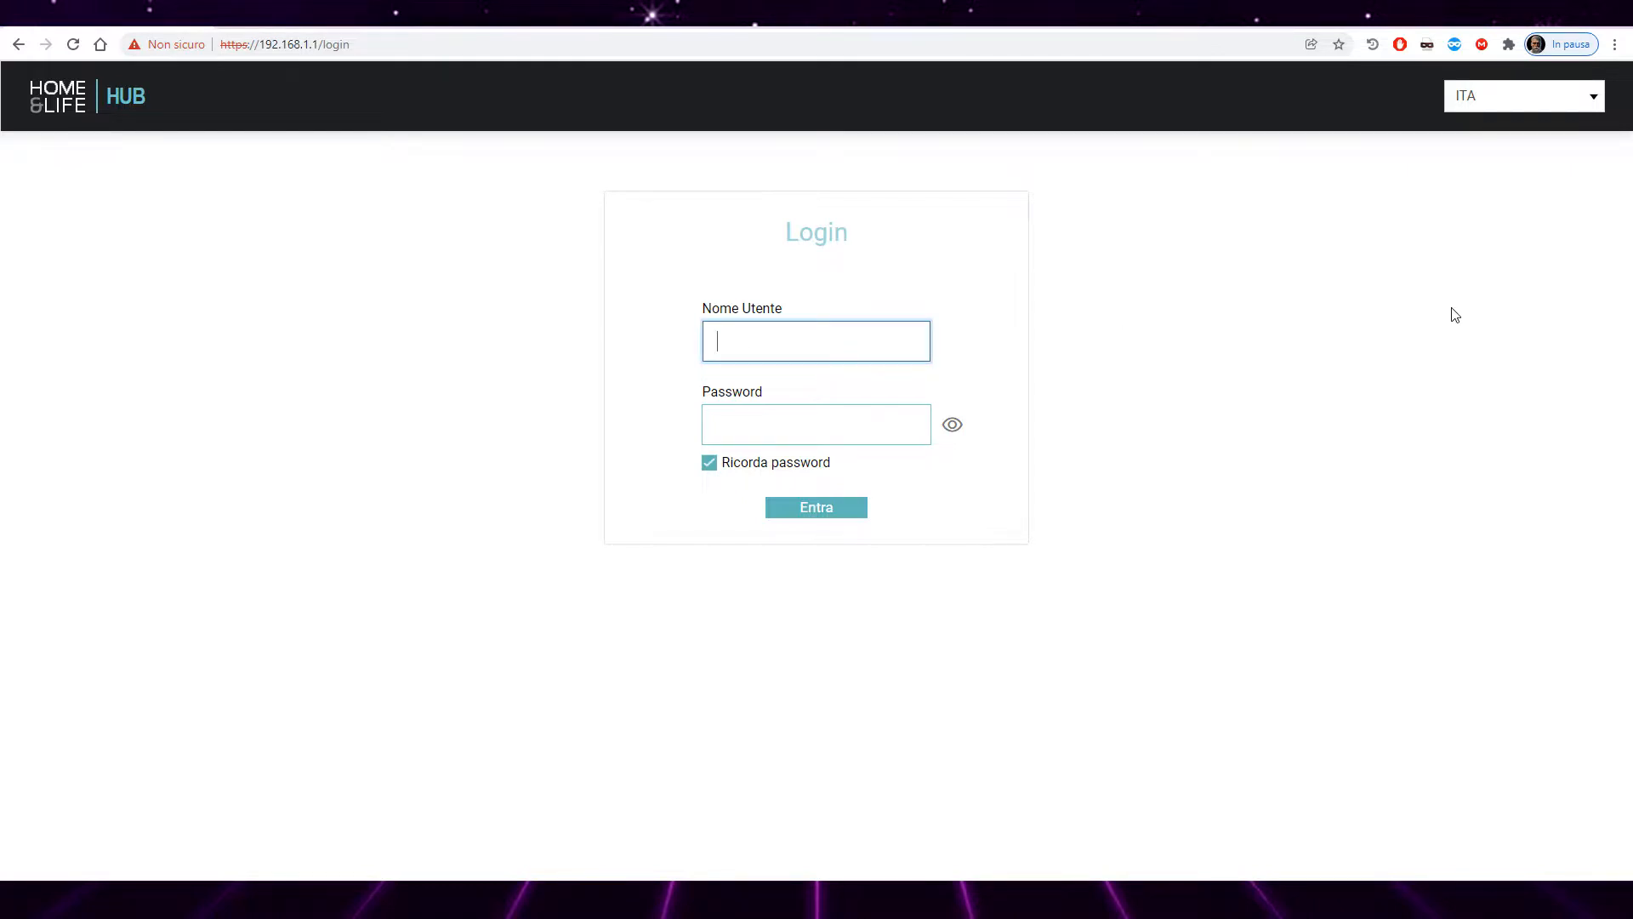
text(admin)
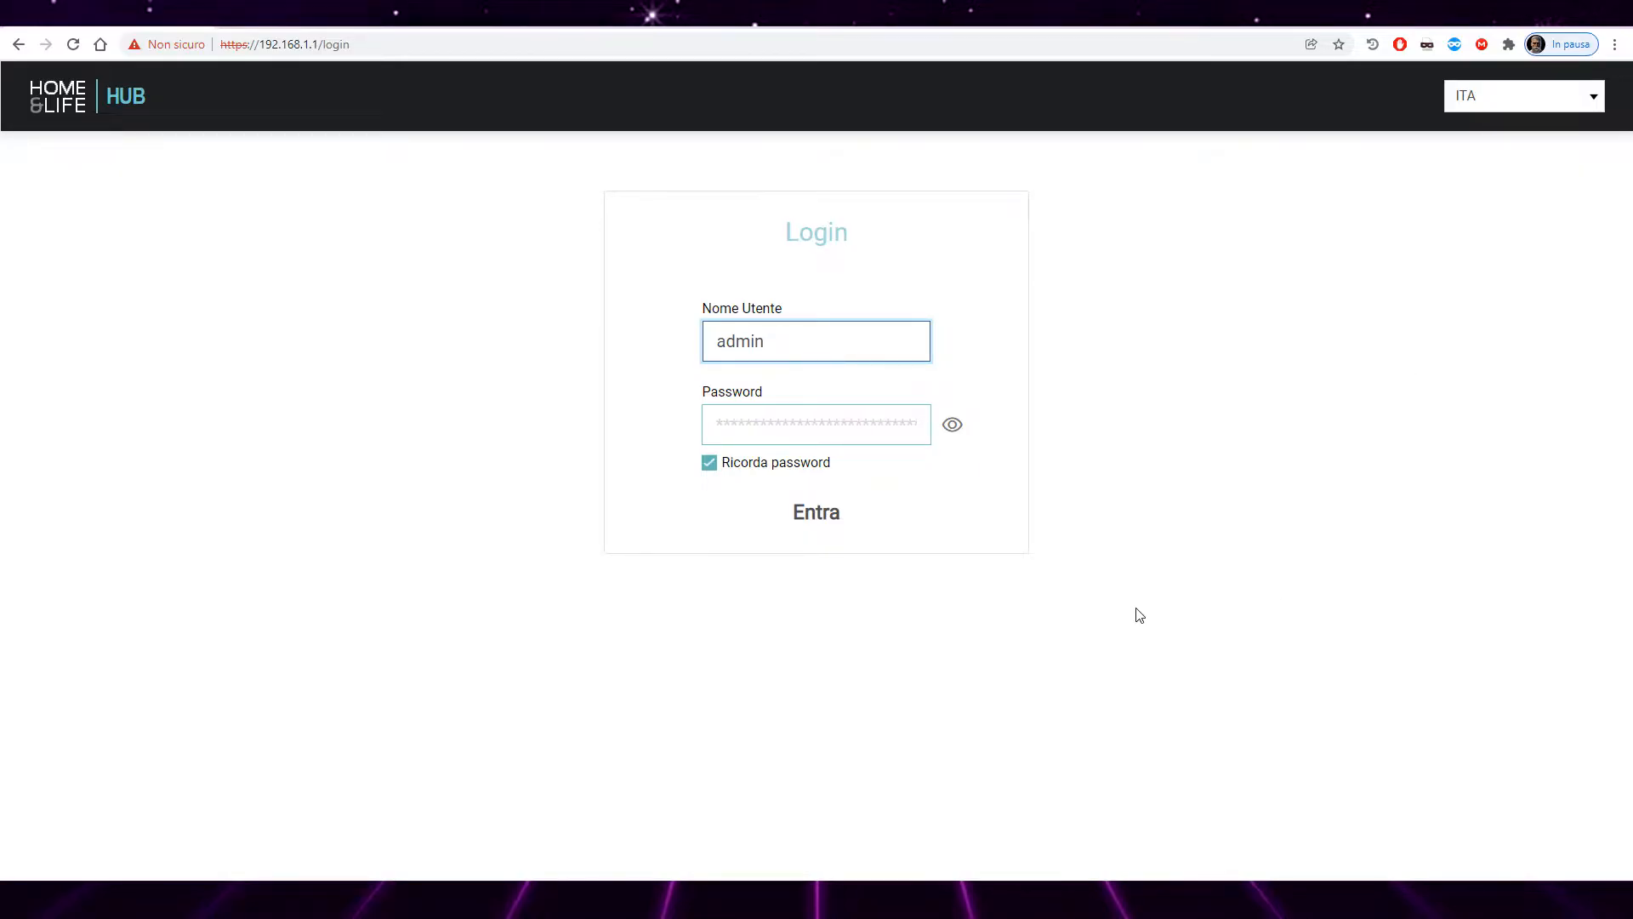
Step: Log in with Entra and navigate through Network to the Wireless settings page
click(817, 510)
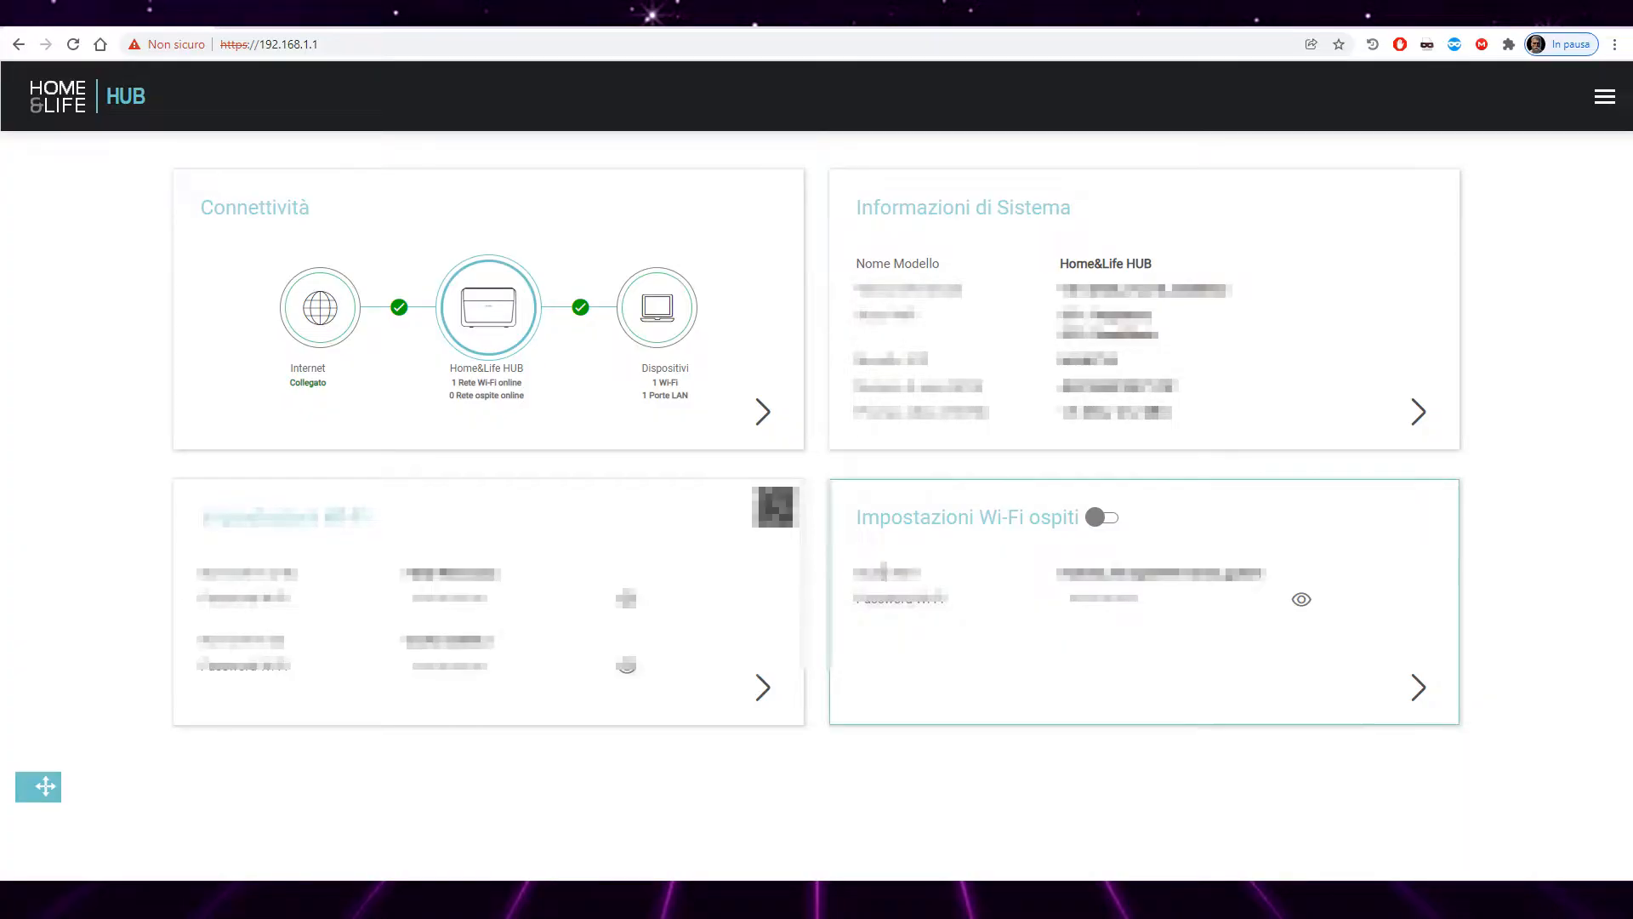
click(1605, 96)
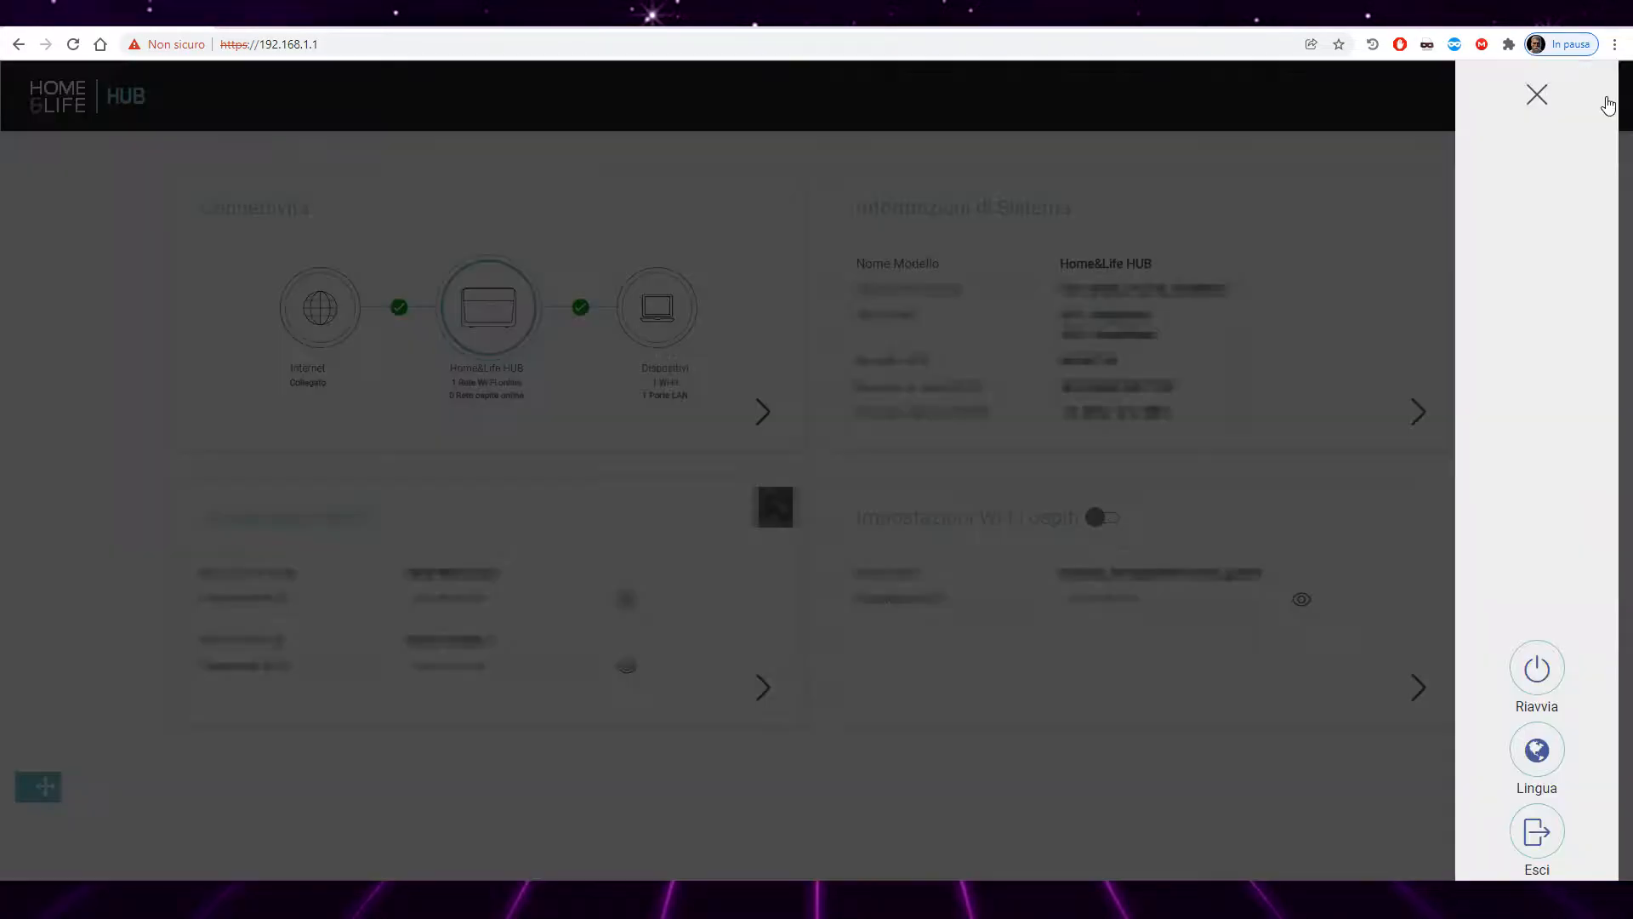
click(1177, 197)
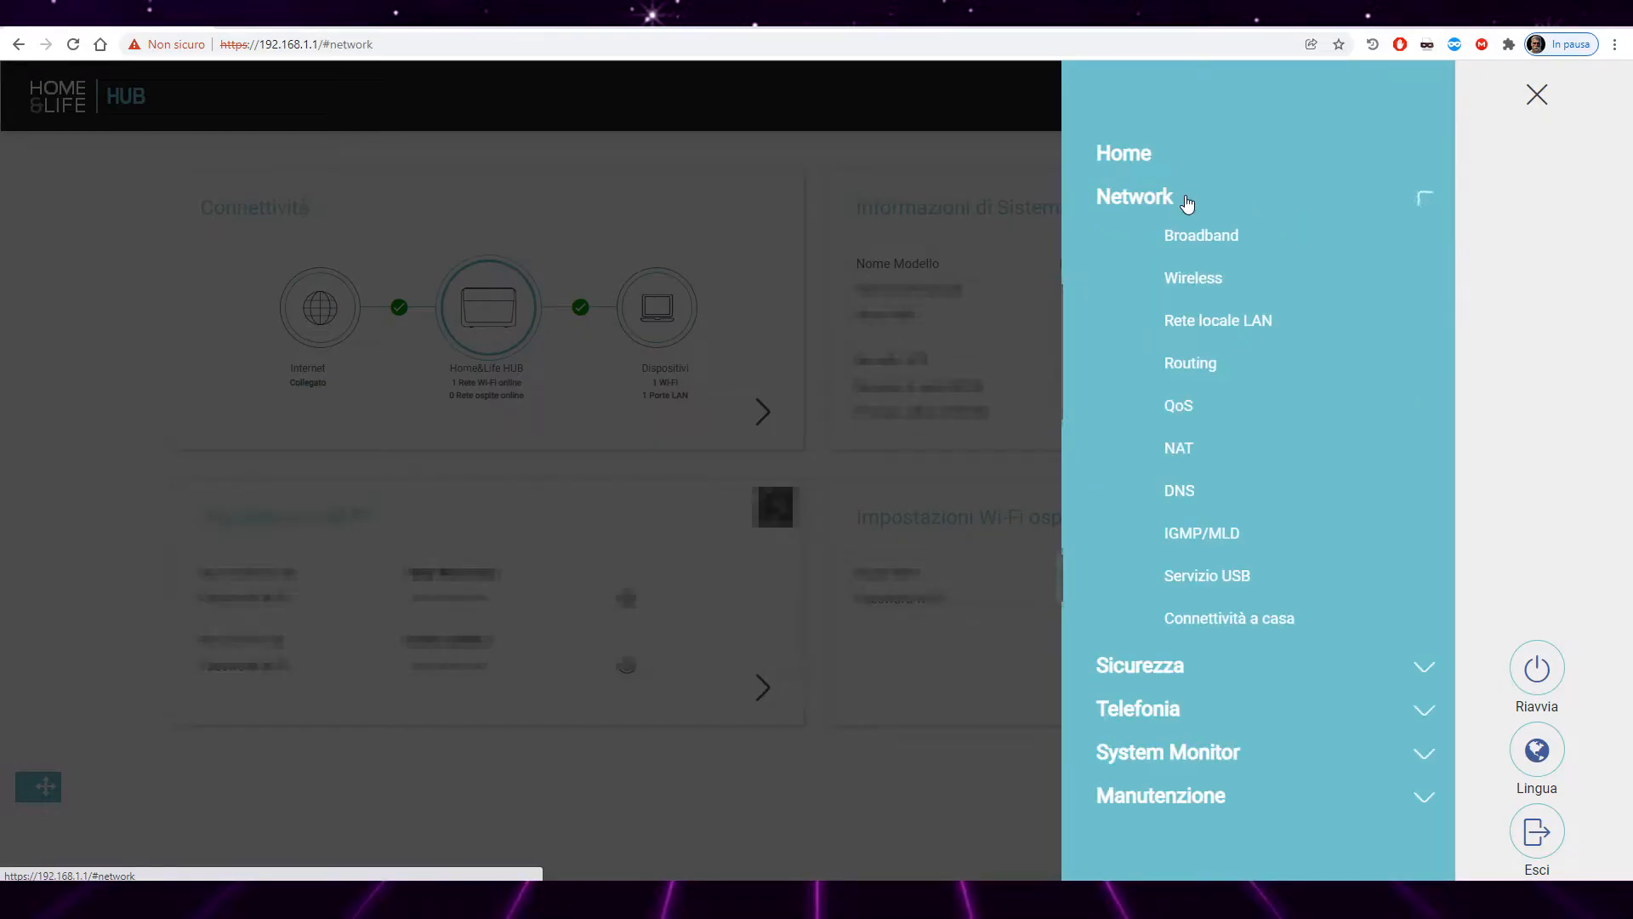
click(1194, 279)
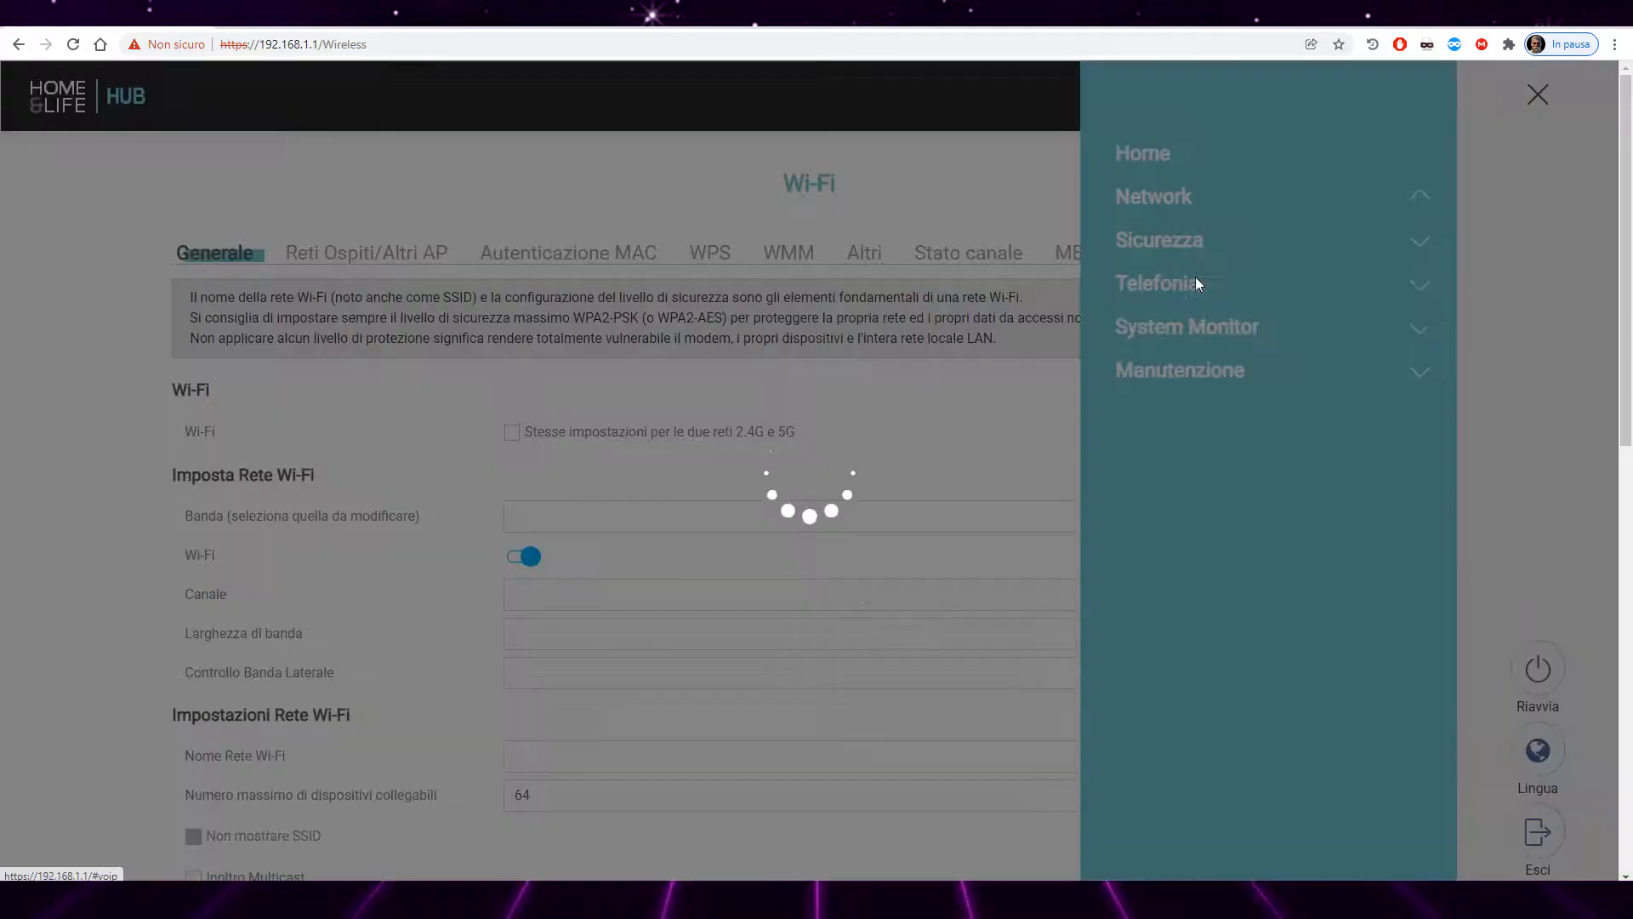
click(1538, 94)
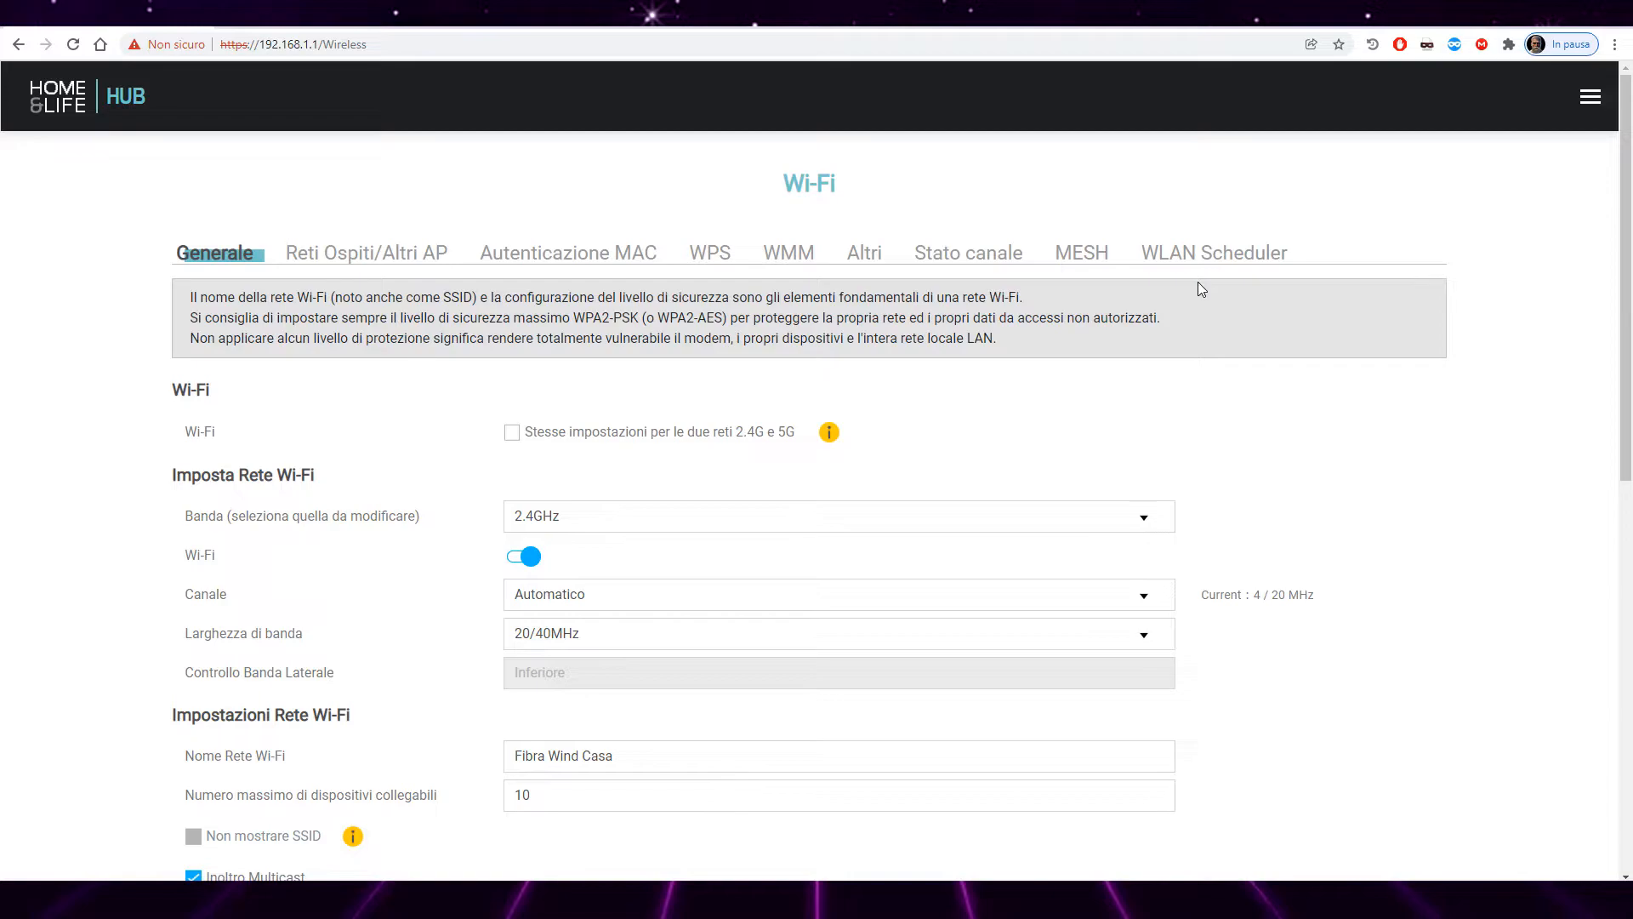
mouse_move(520, 469)
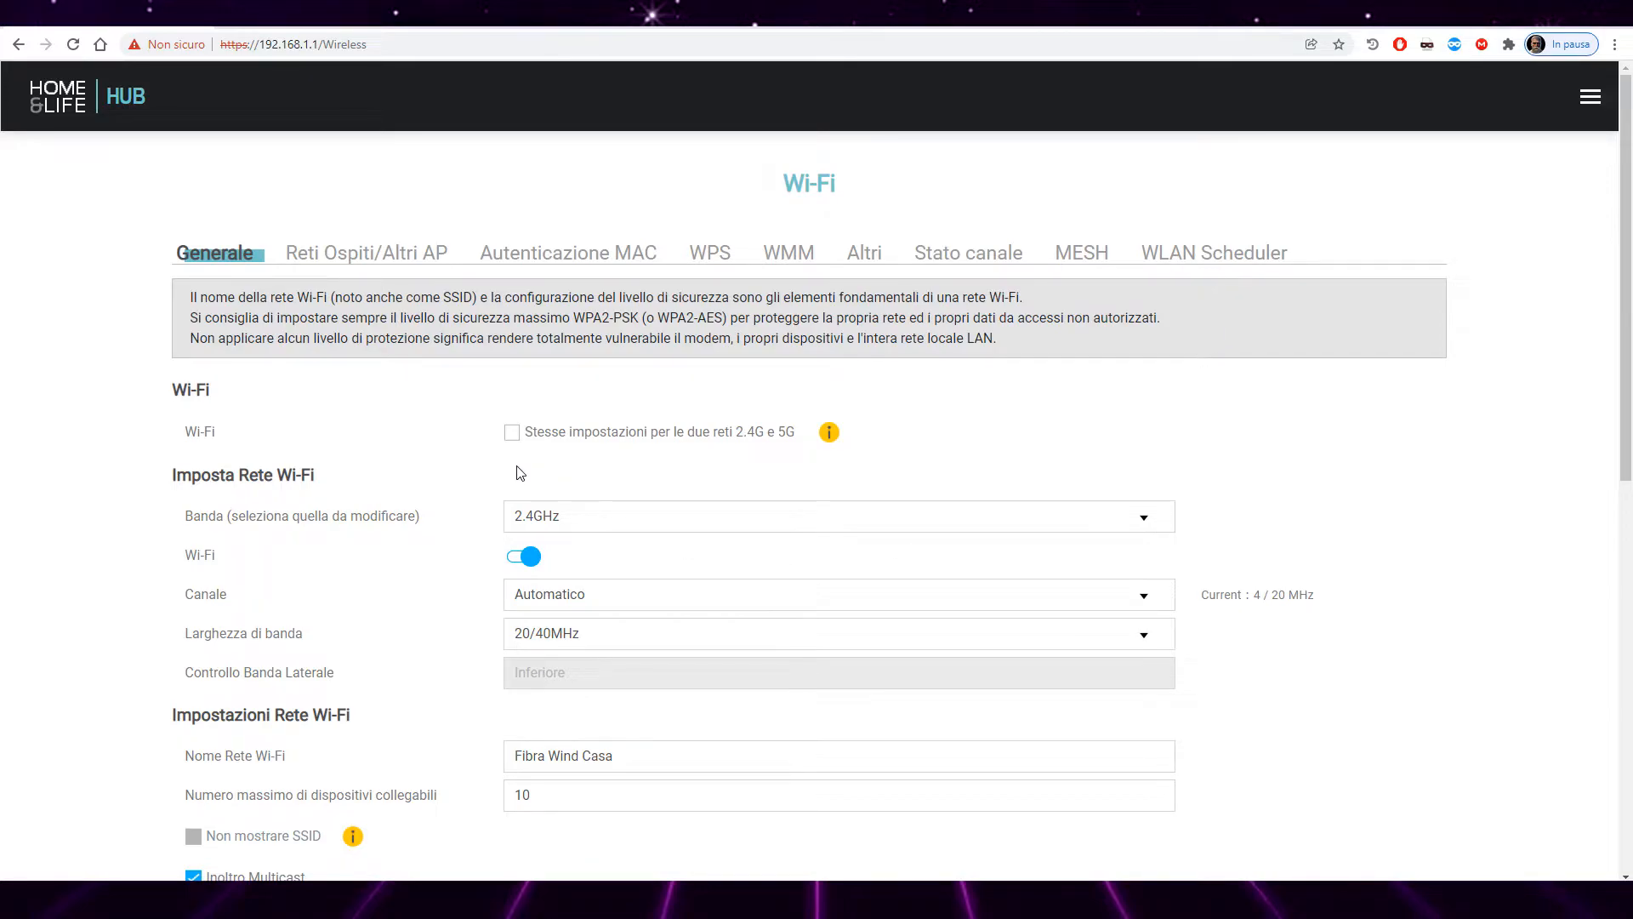
mouse_move(480, 476)
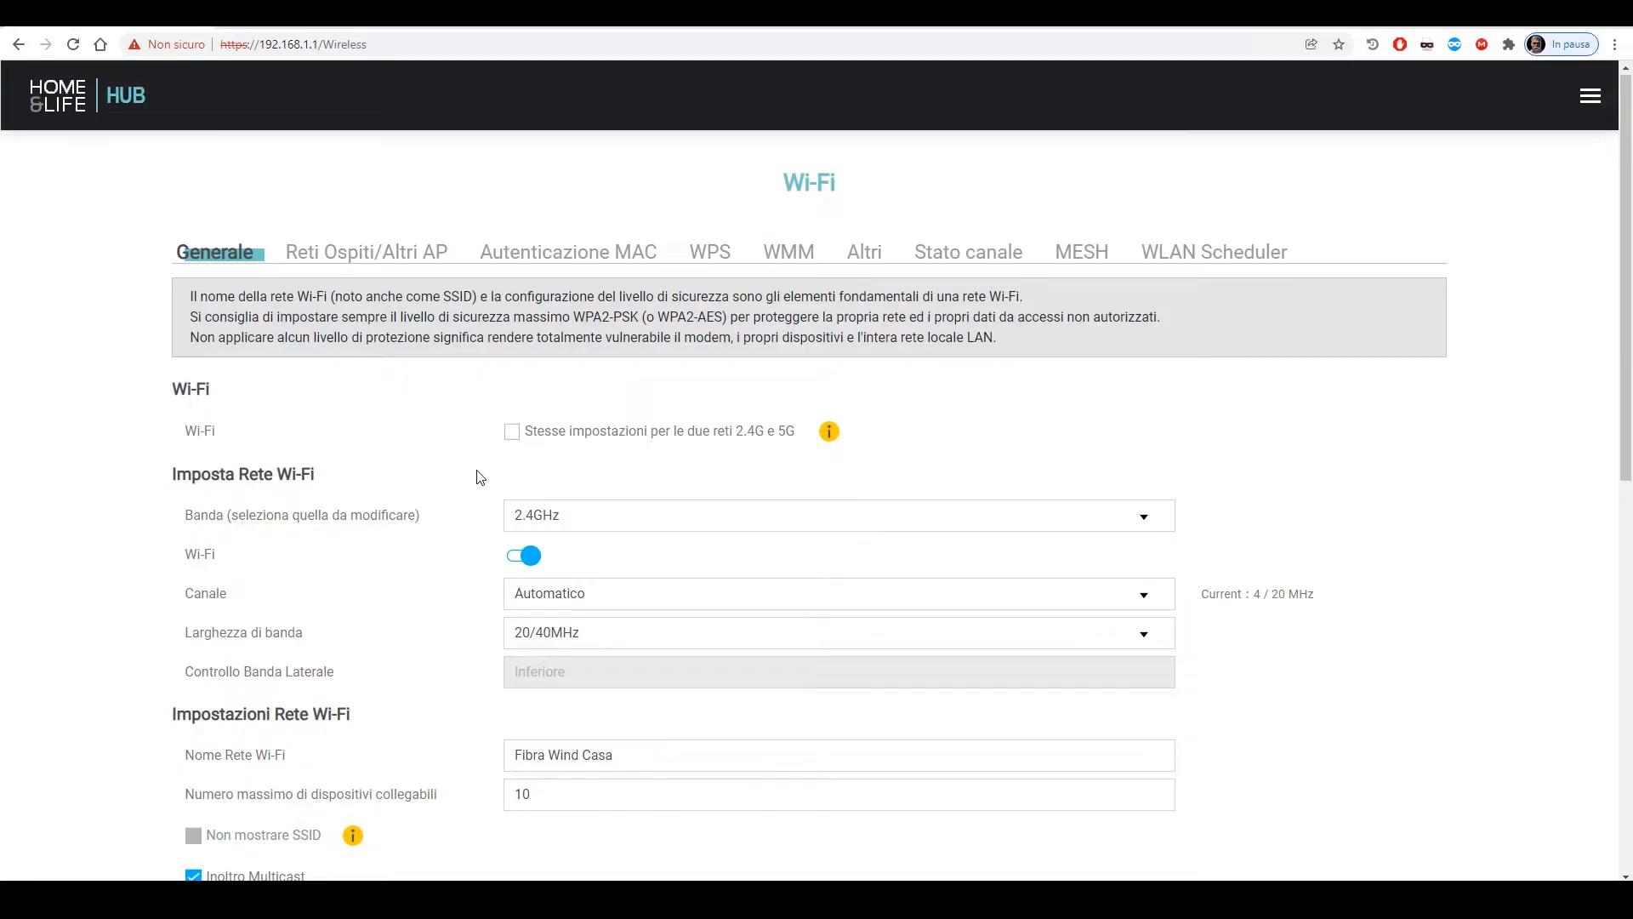
scroll(down, 3)
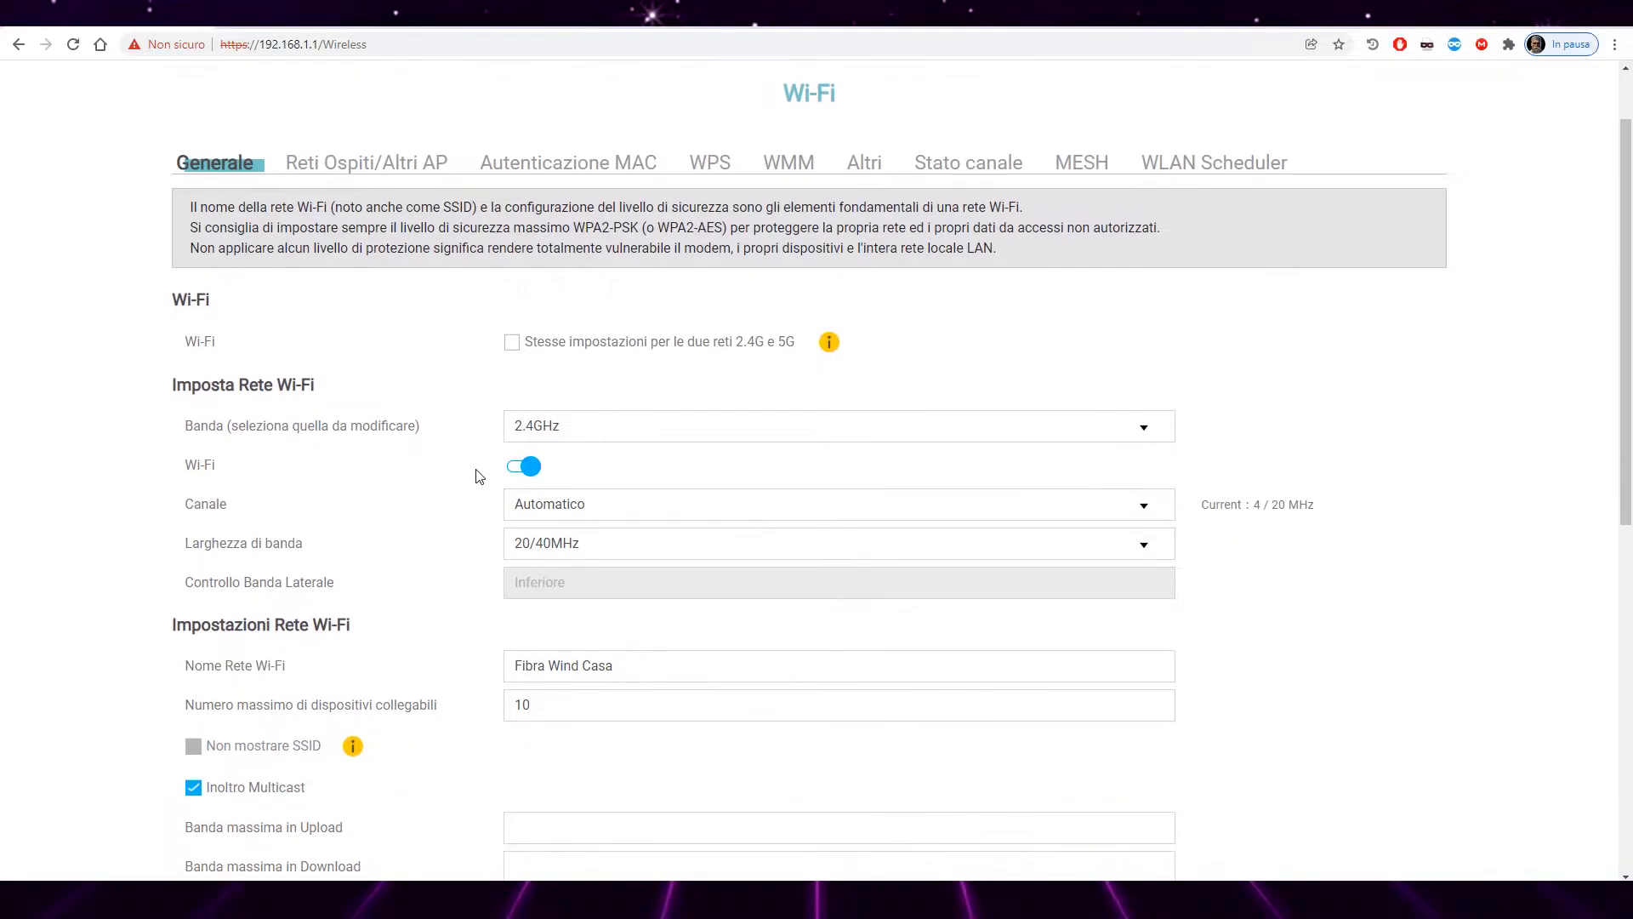
scroll(down, 3)
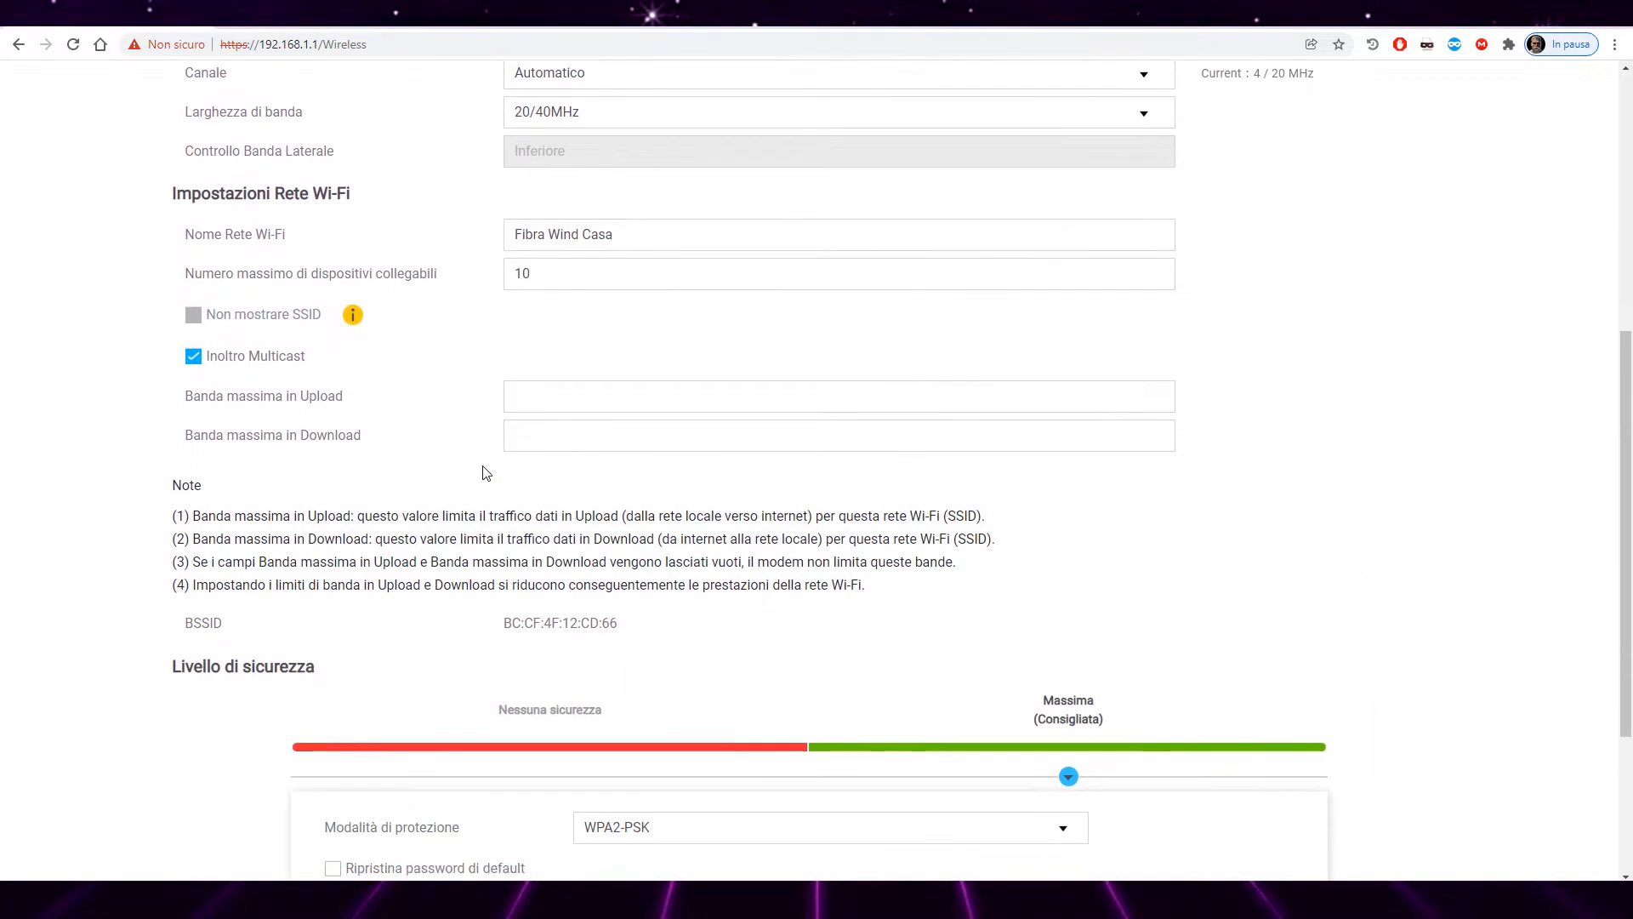
scroll(down, 3)
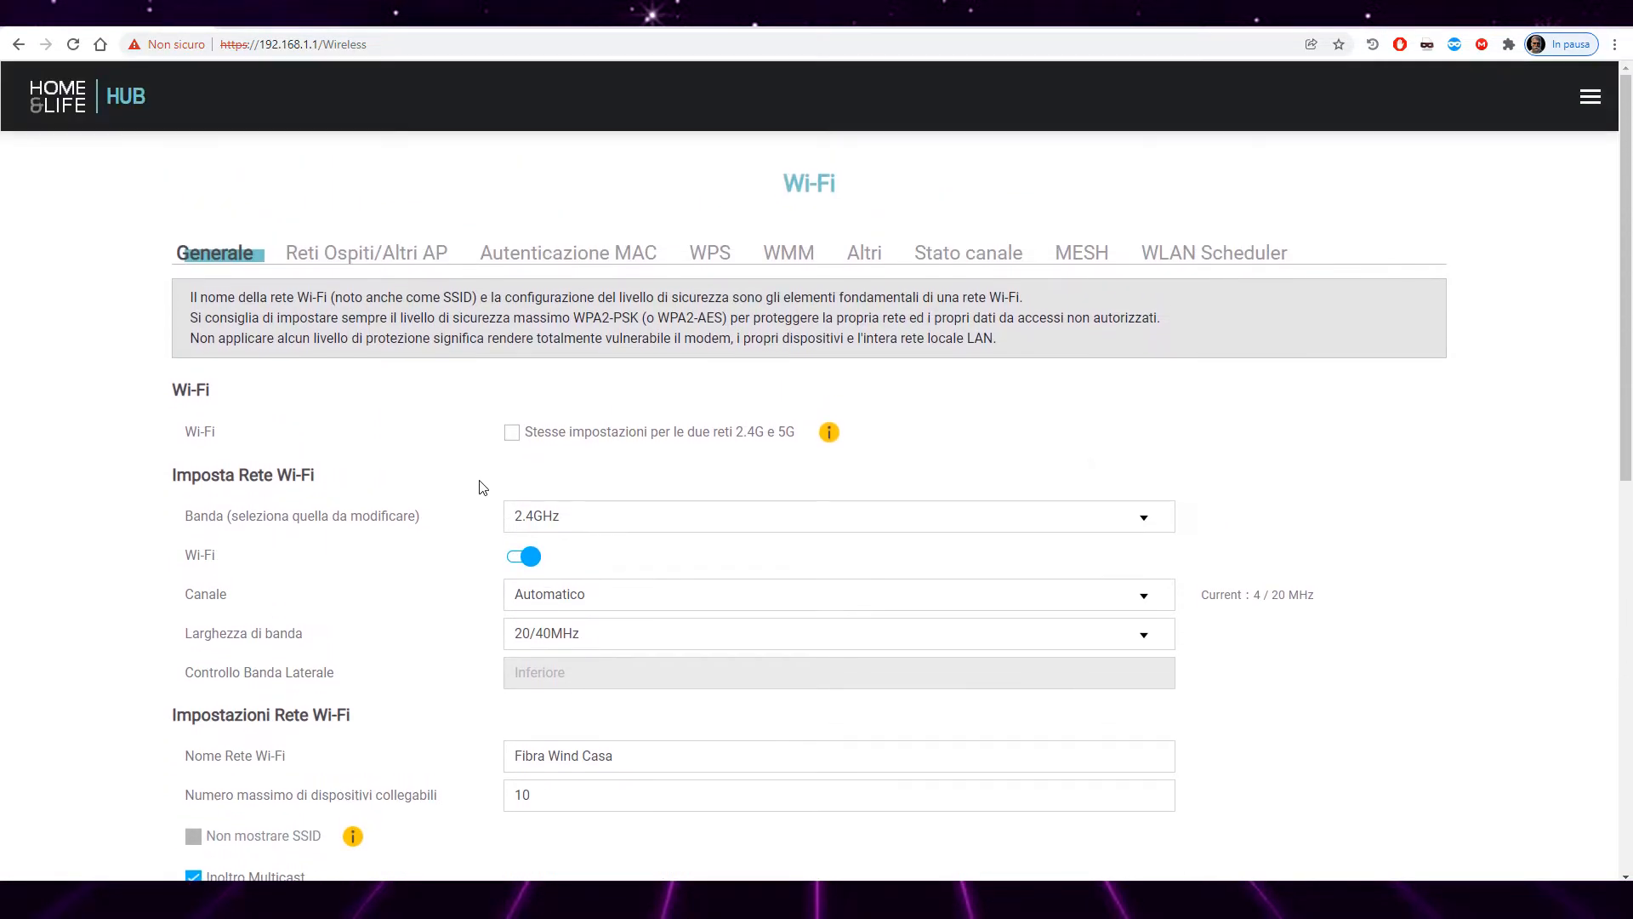
mouse_move(485, 466)
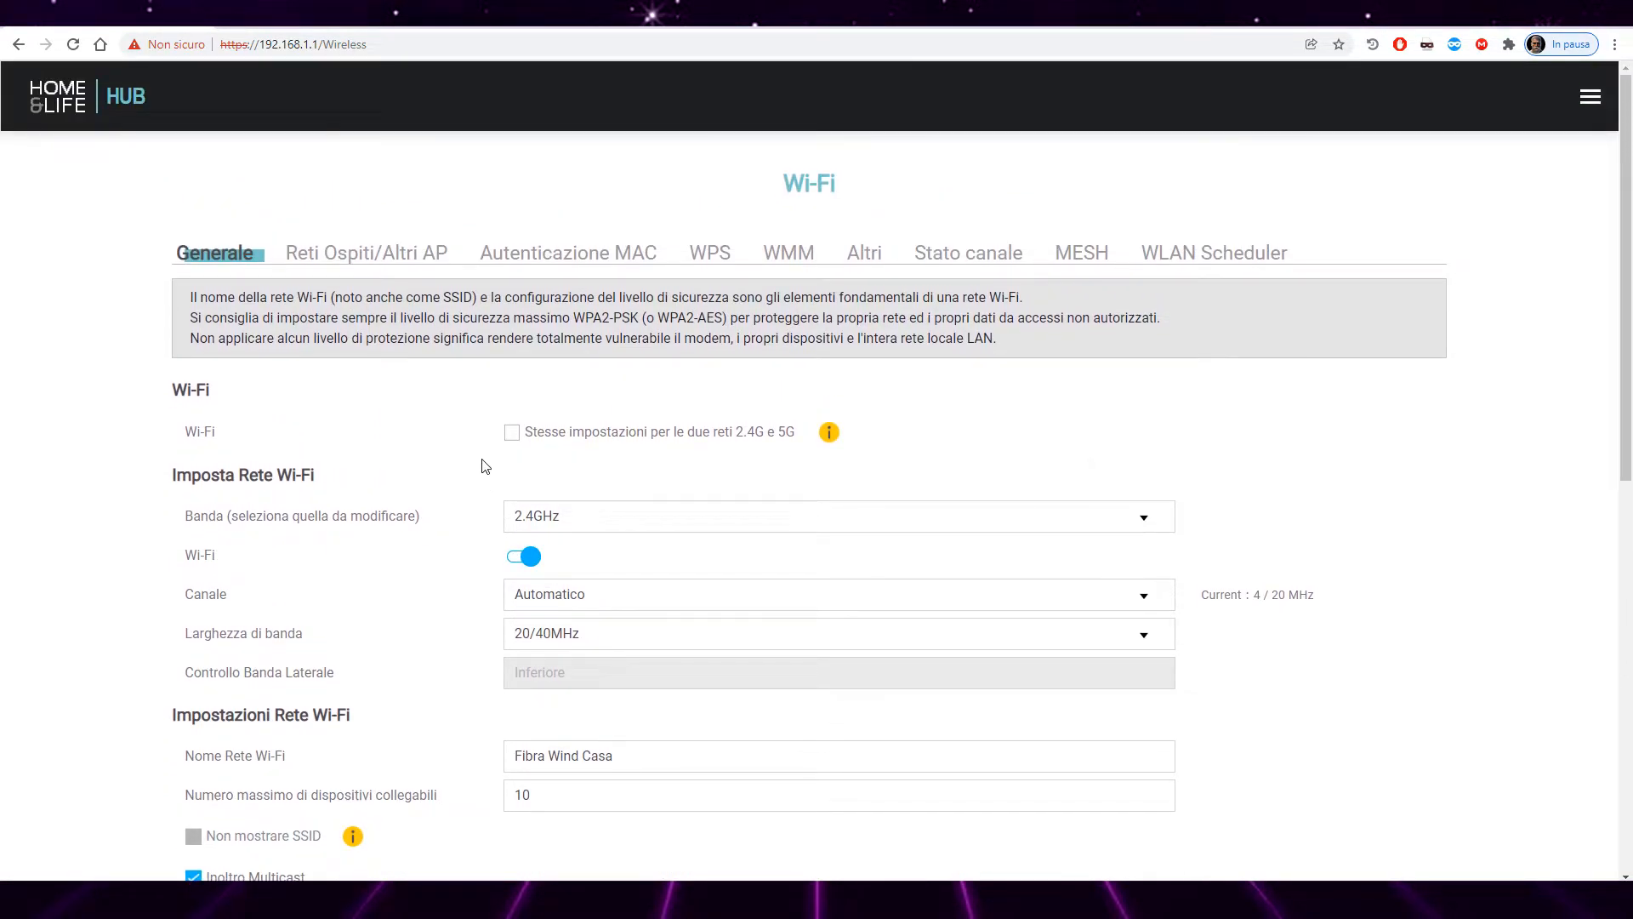
mouse_move(766, 464)
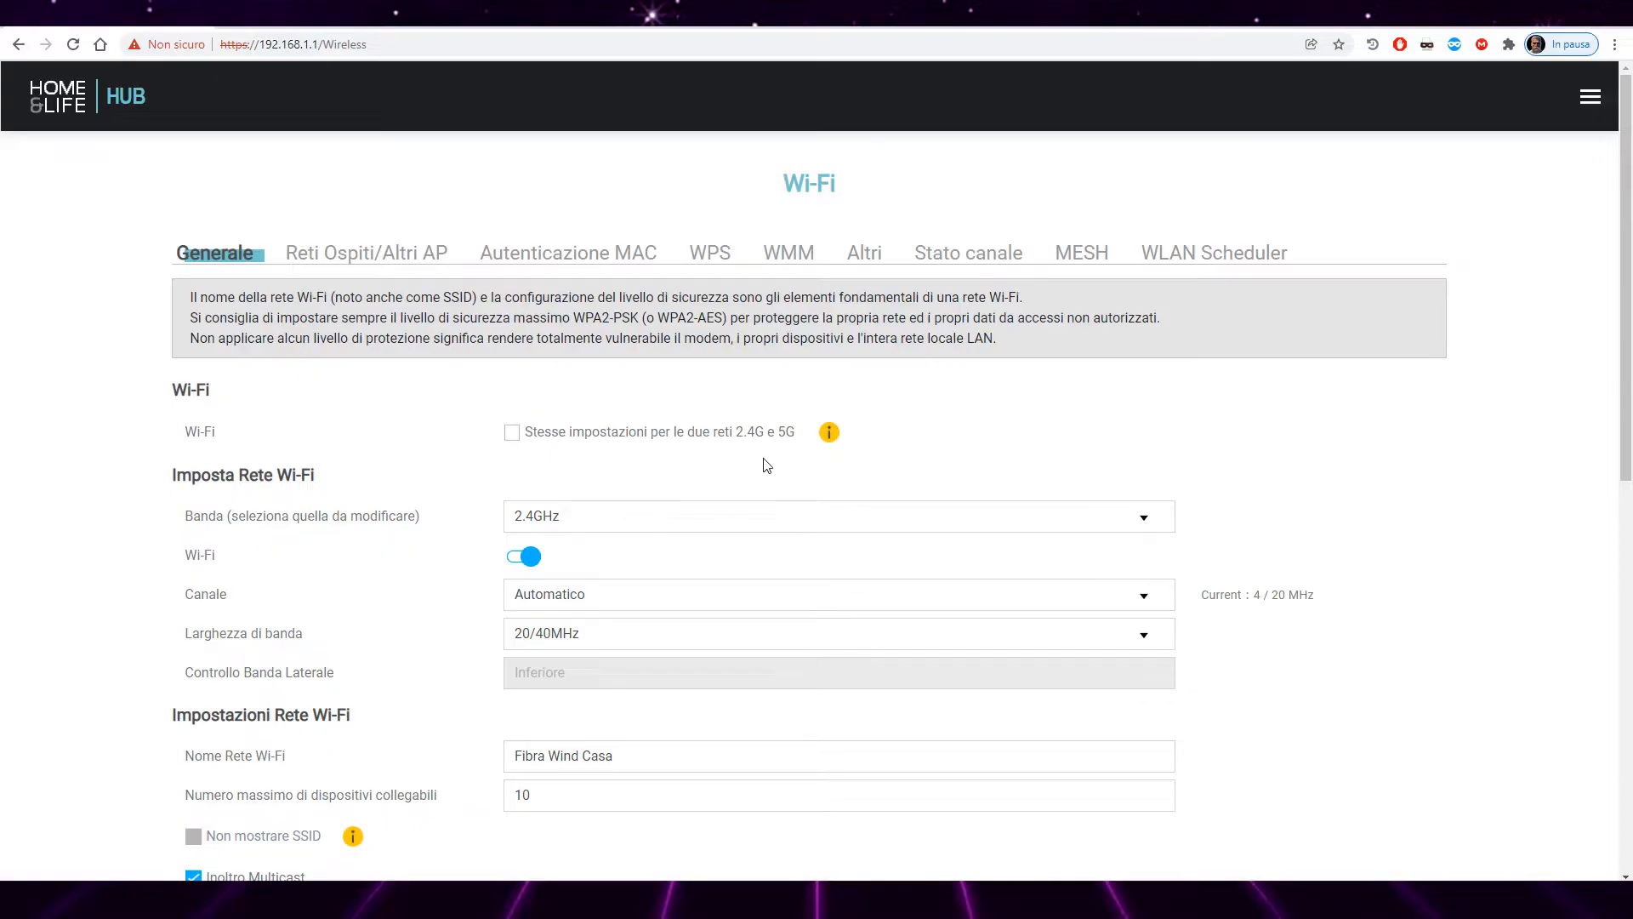
mouse_move(929, 441)
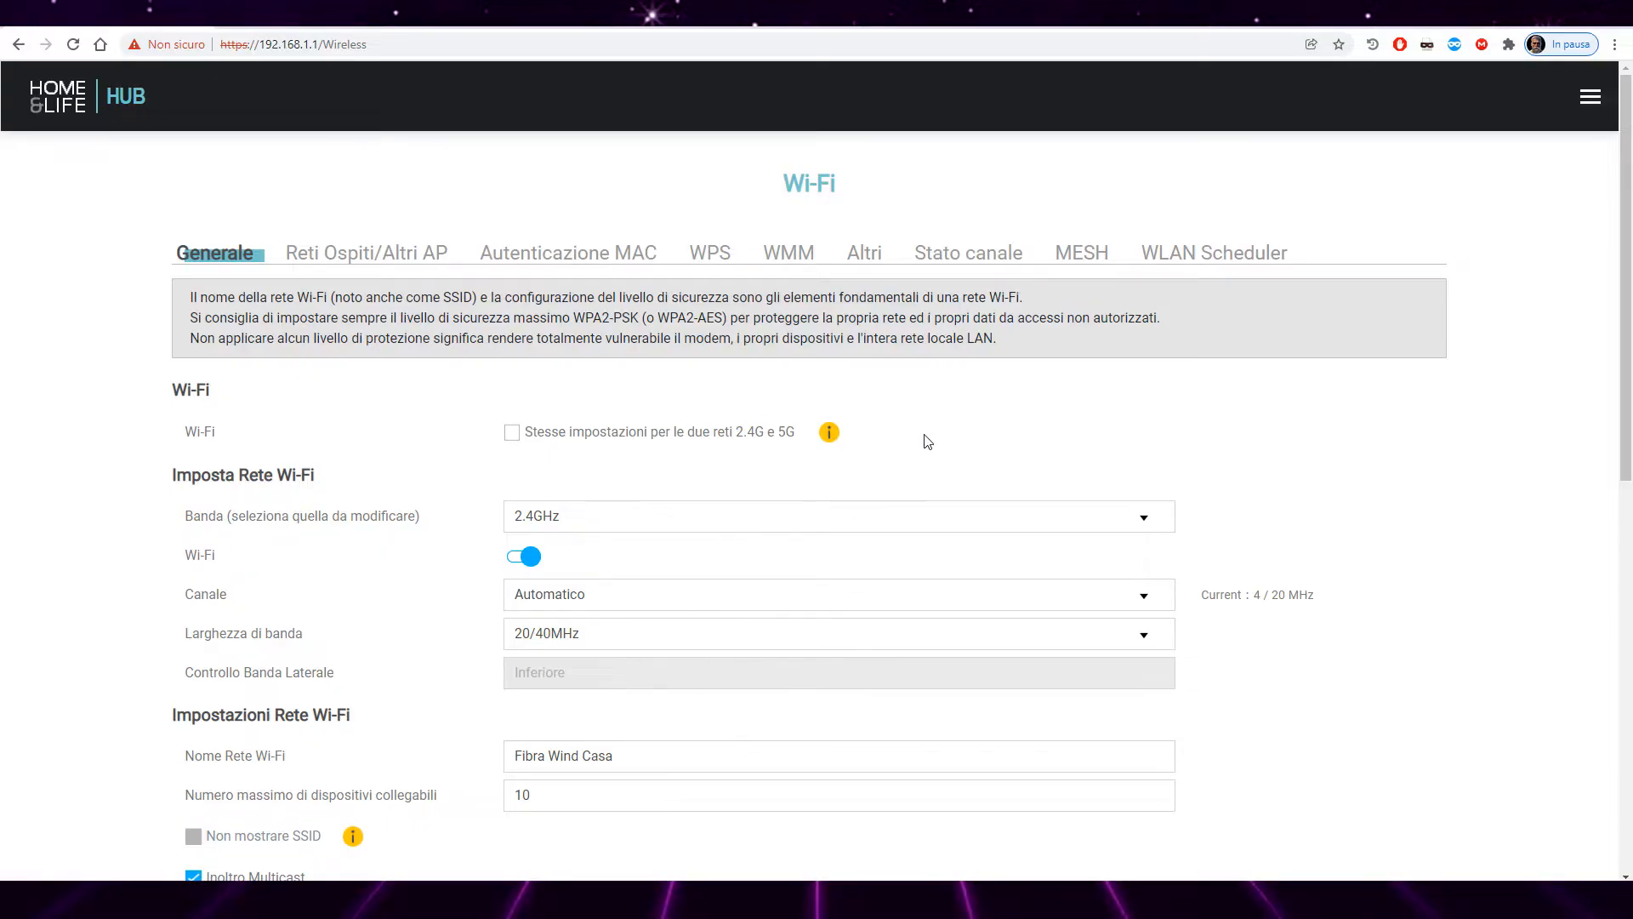
mouse_move(910, 468)
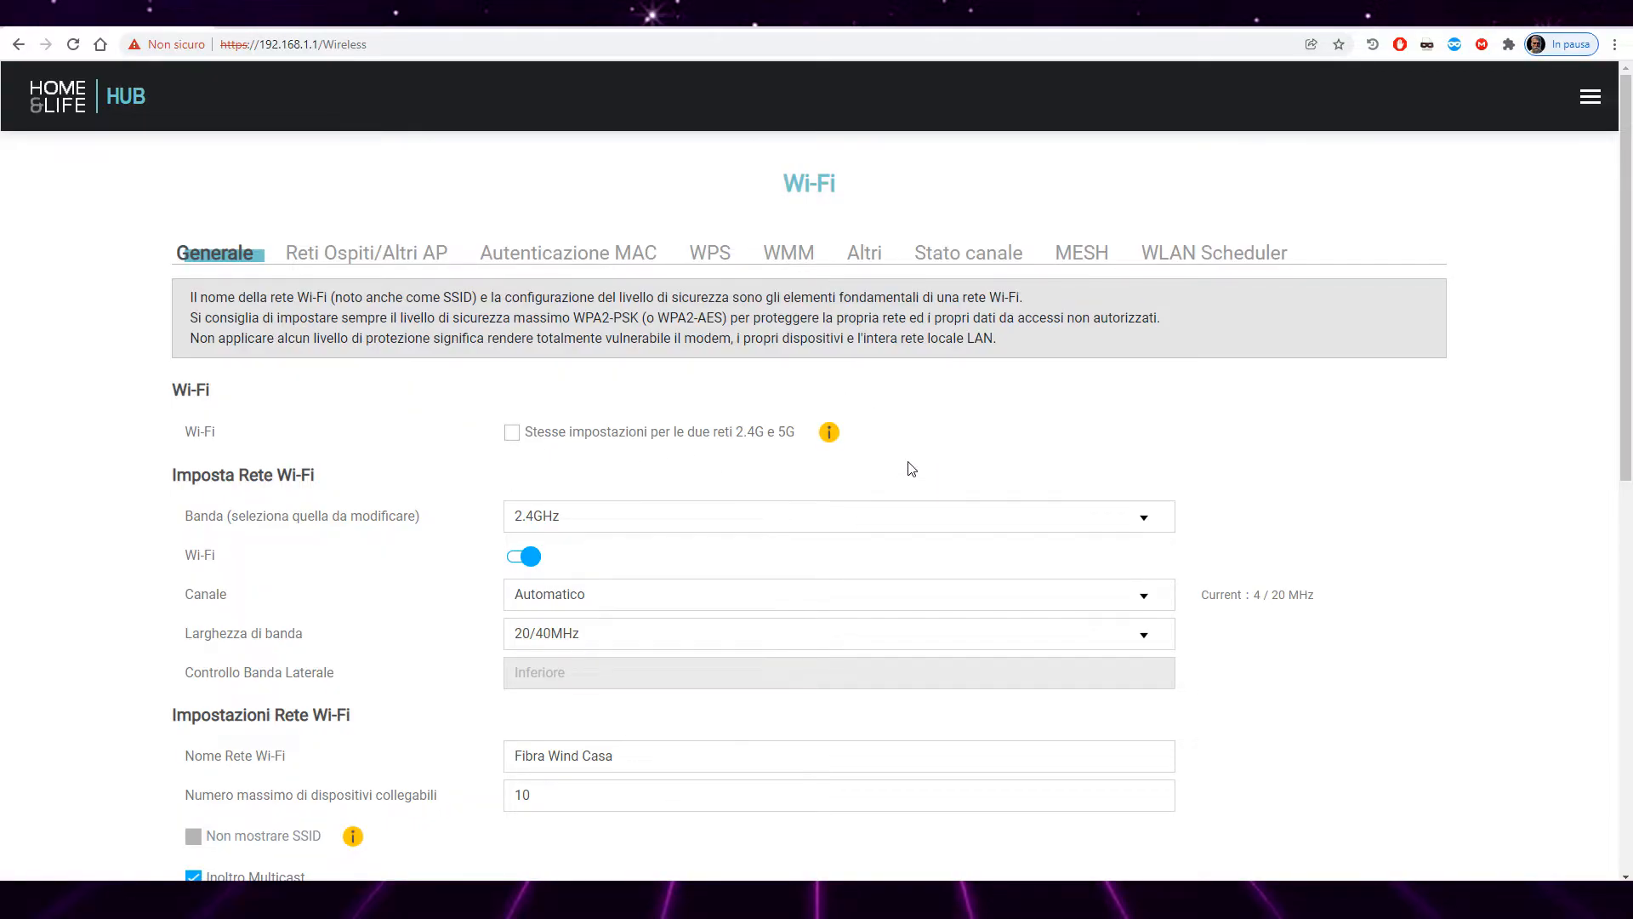
mouse_move(925, 478)
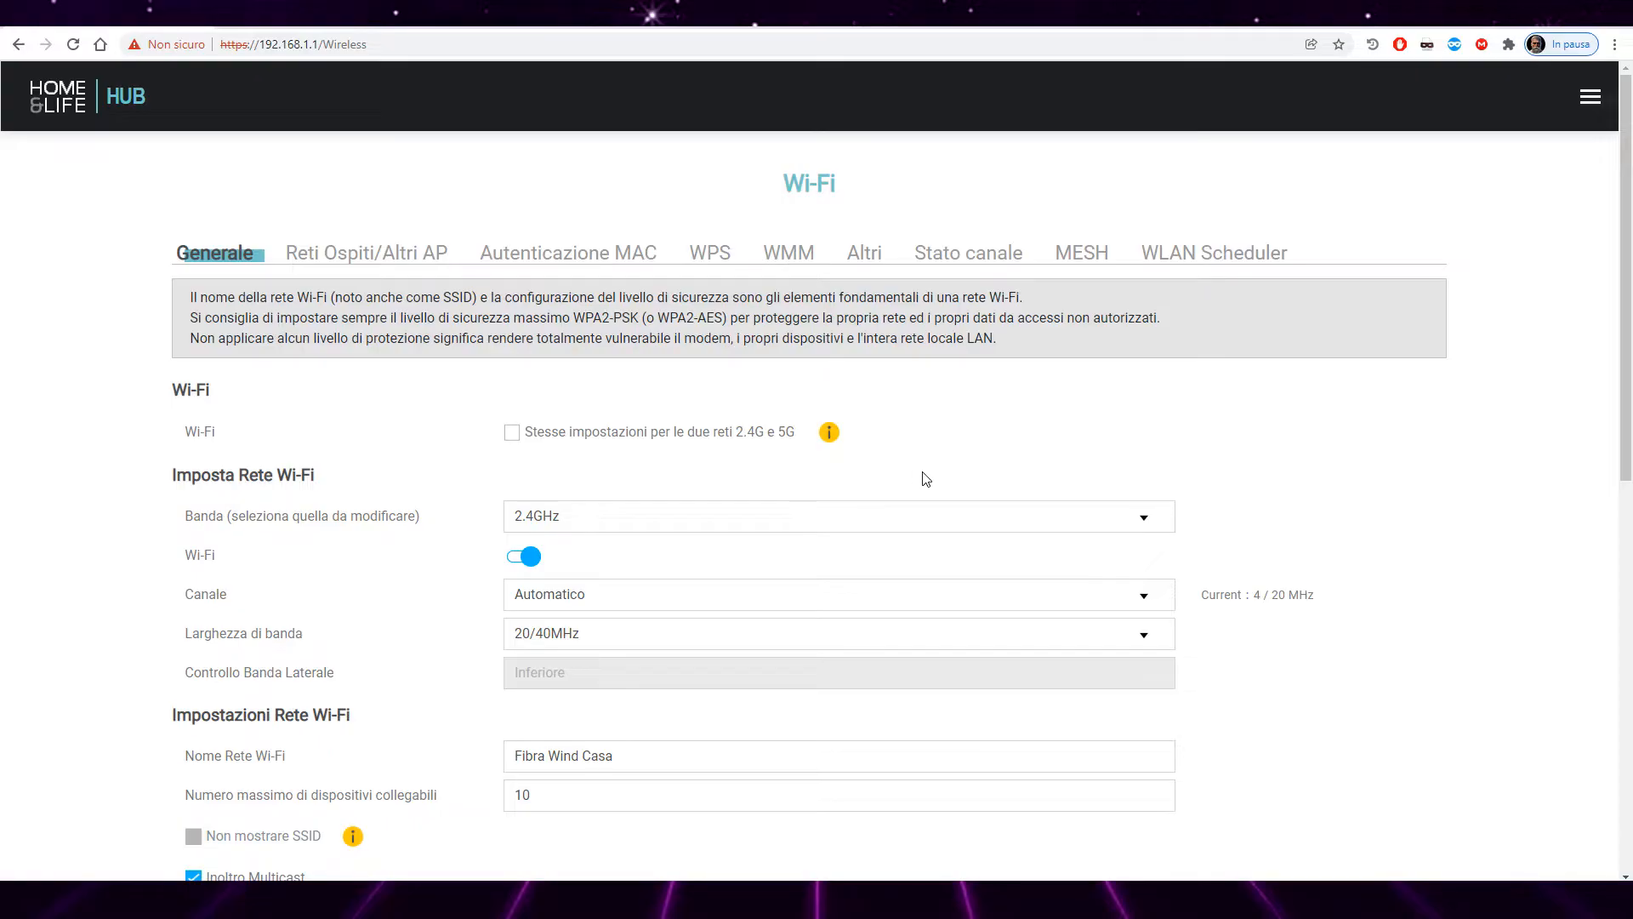
mouse_move(1094, 262)
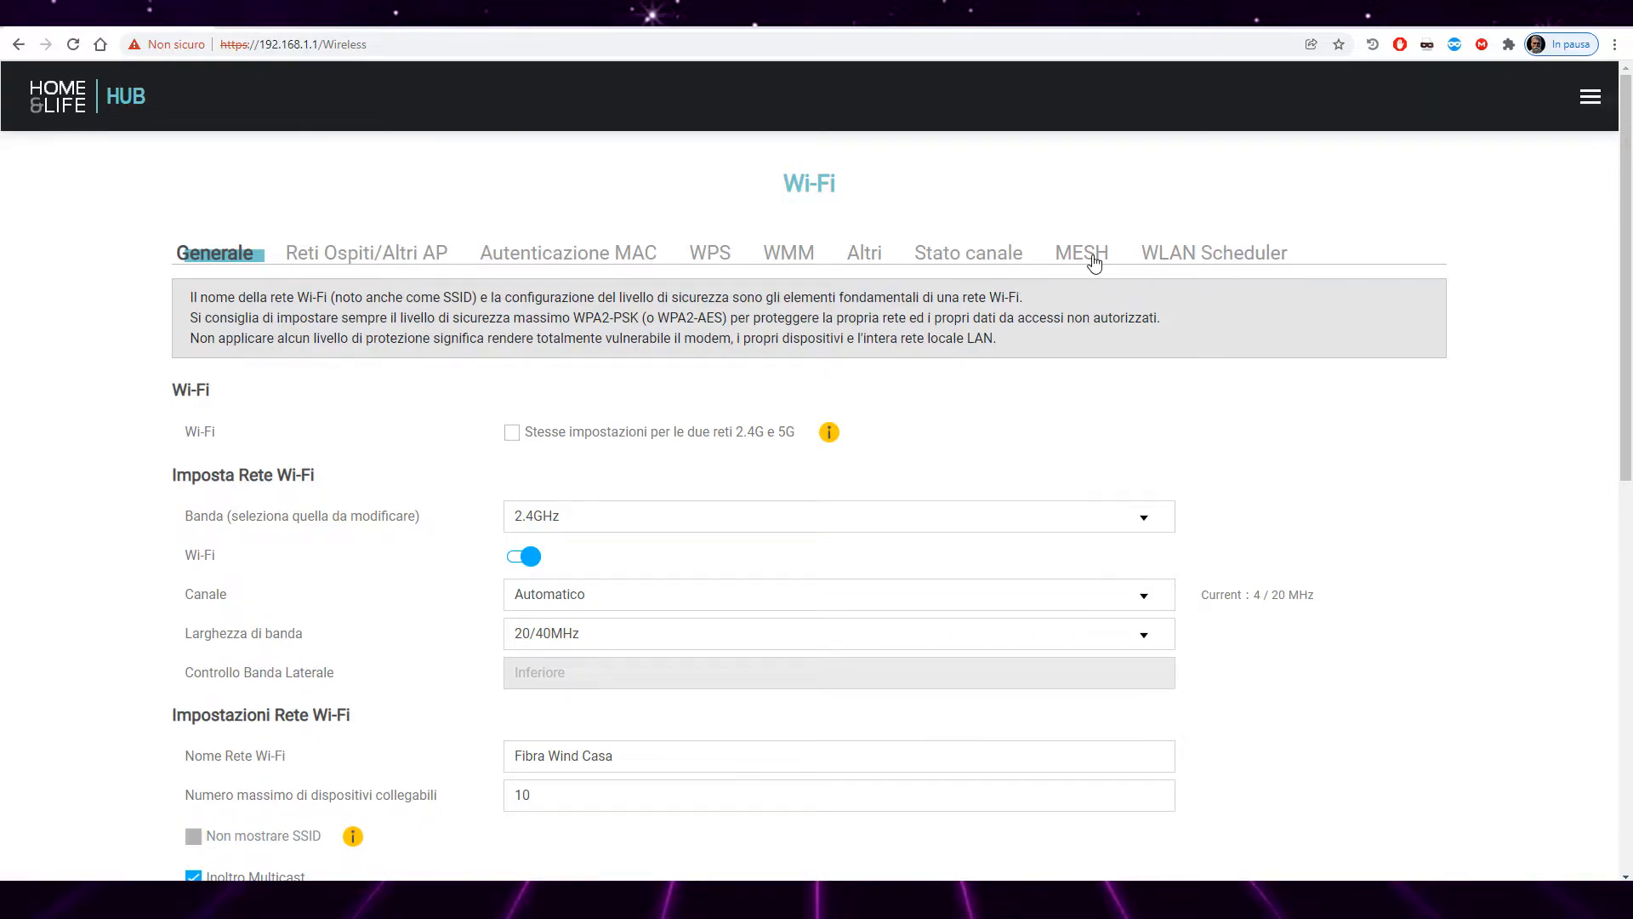
click(1082, 252)
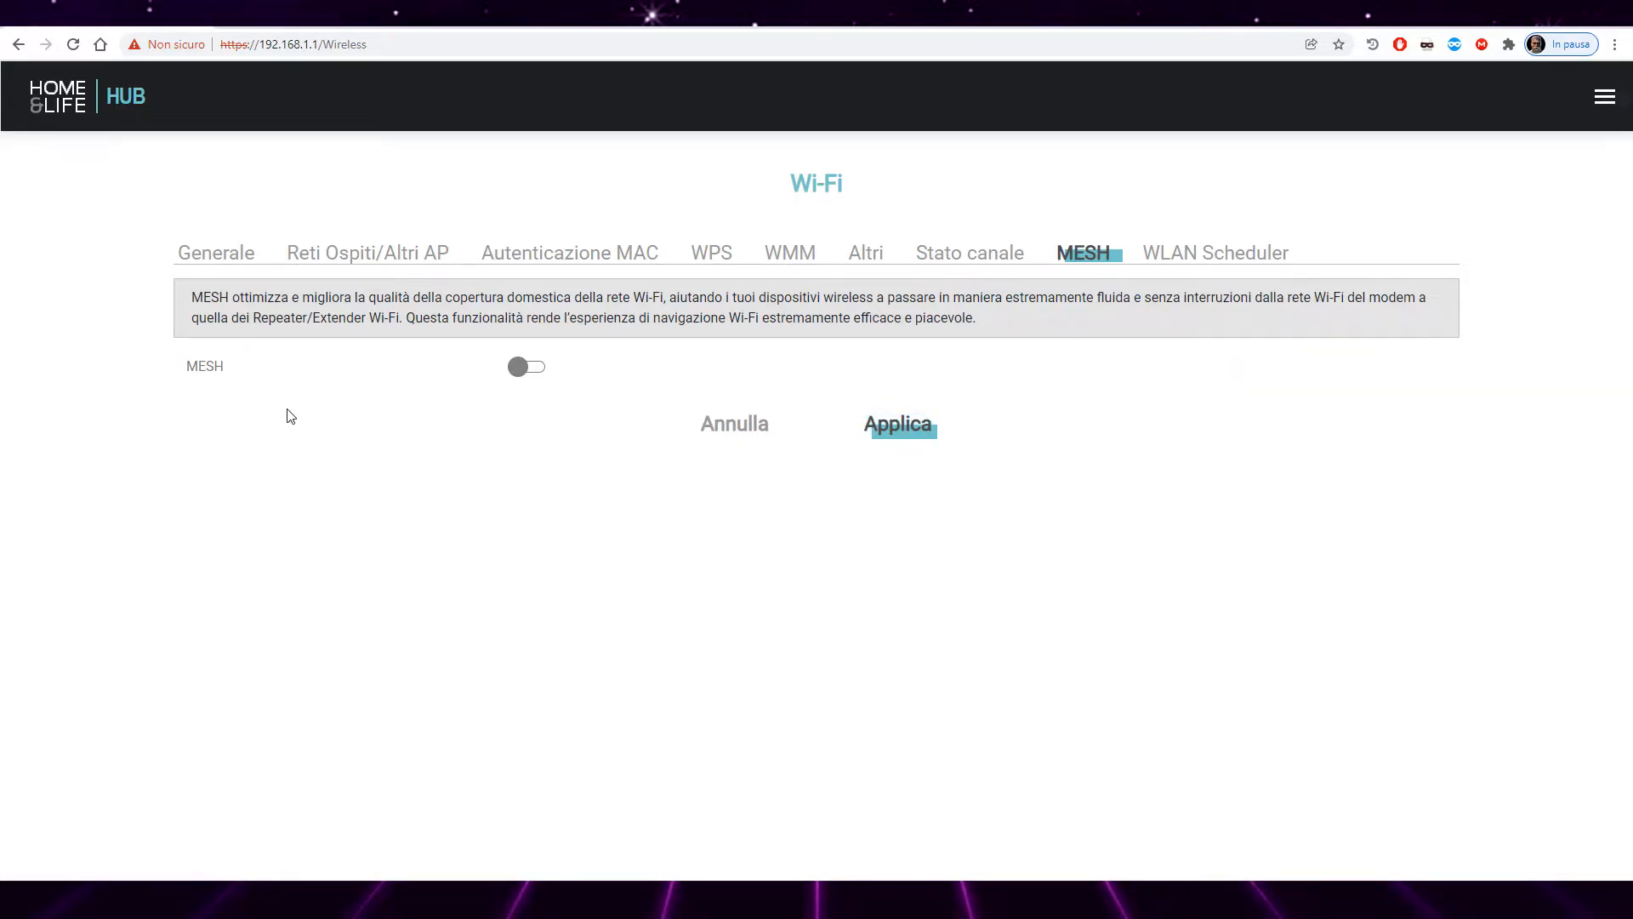
click(1606, 95)
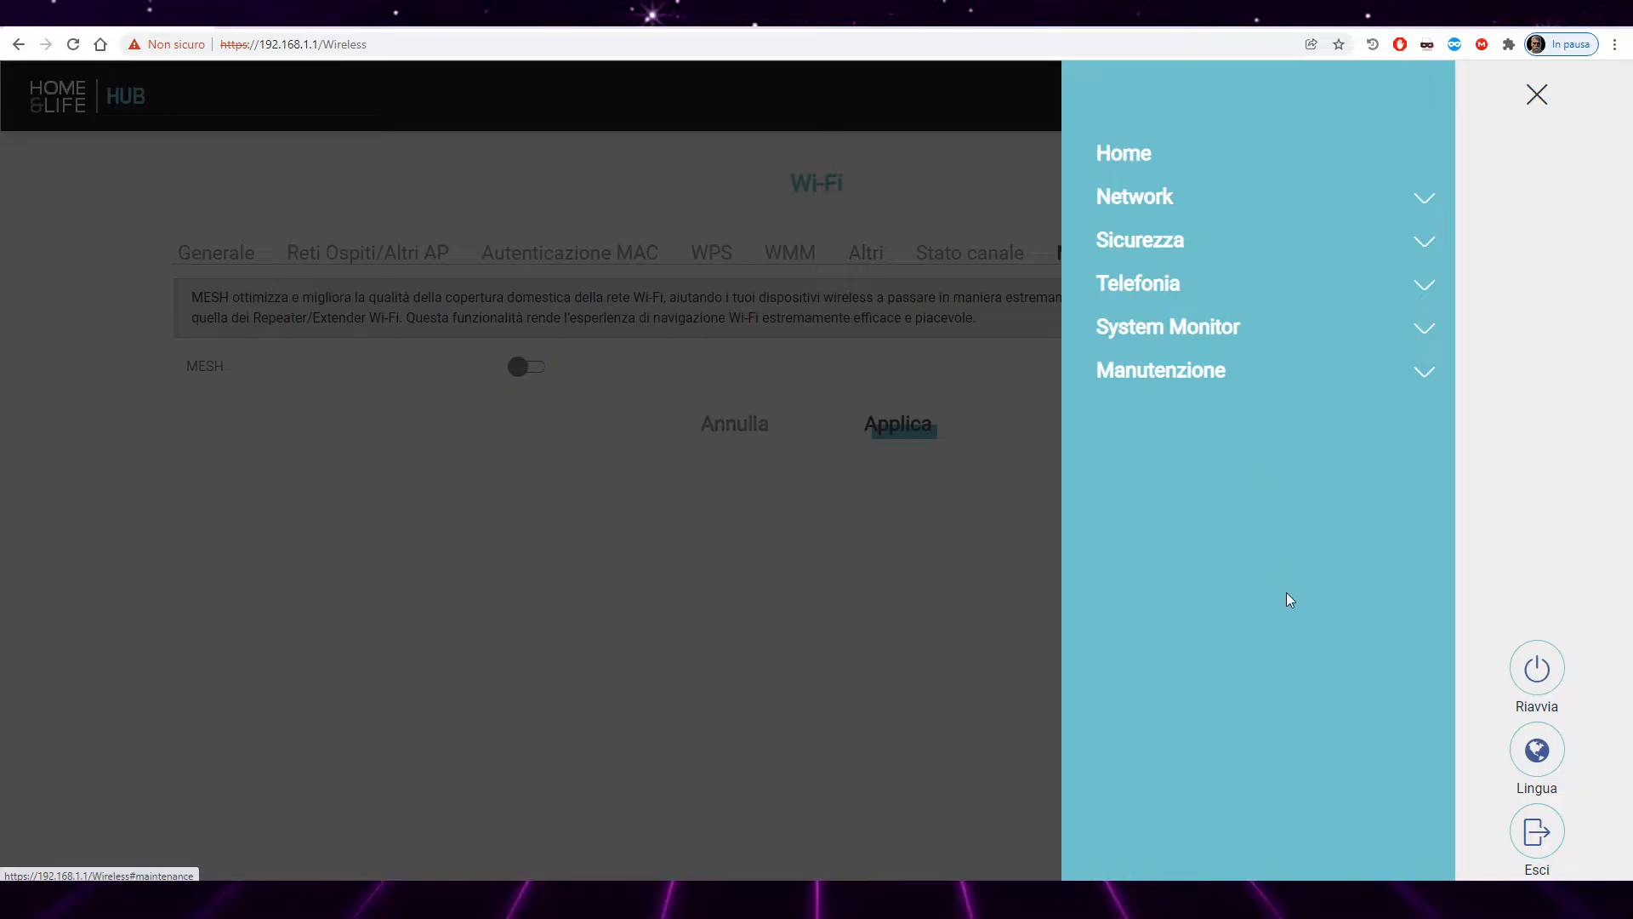
mouse_move(1538, 667)
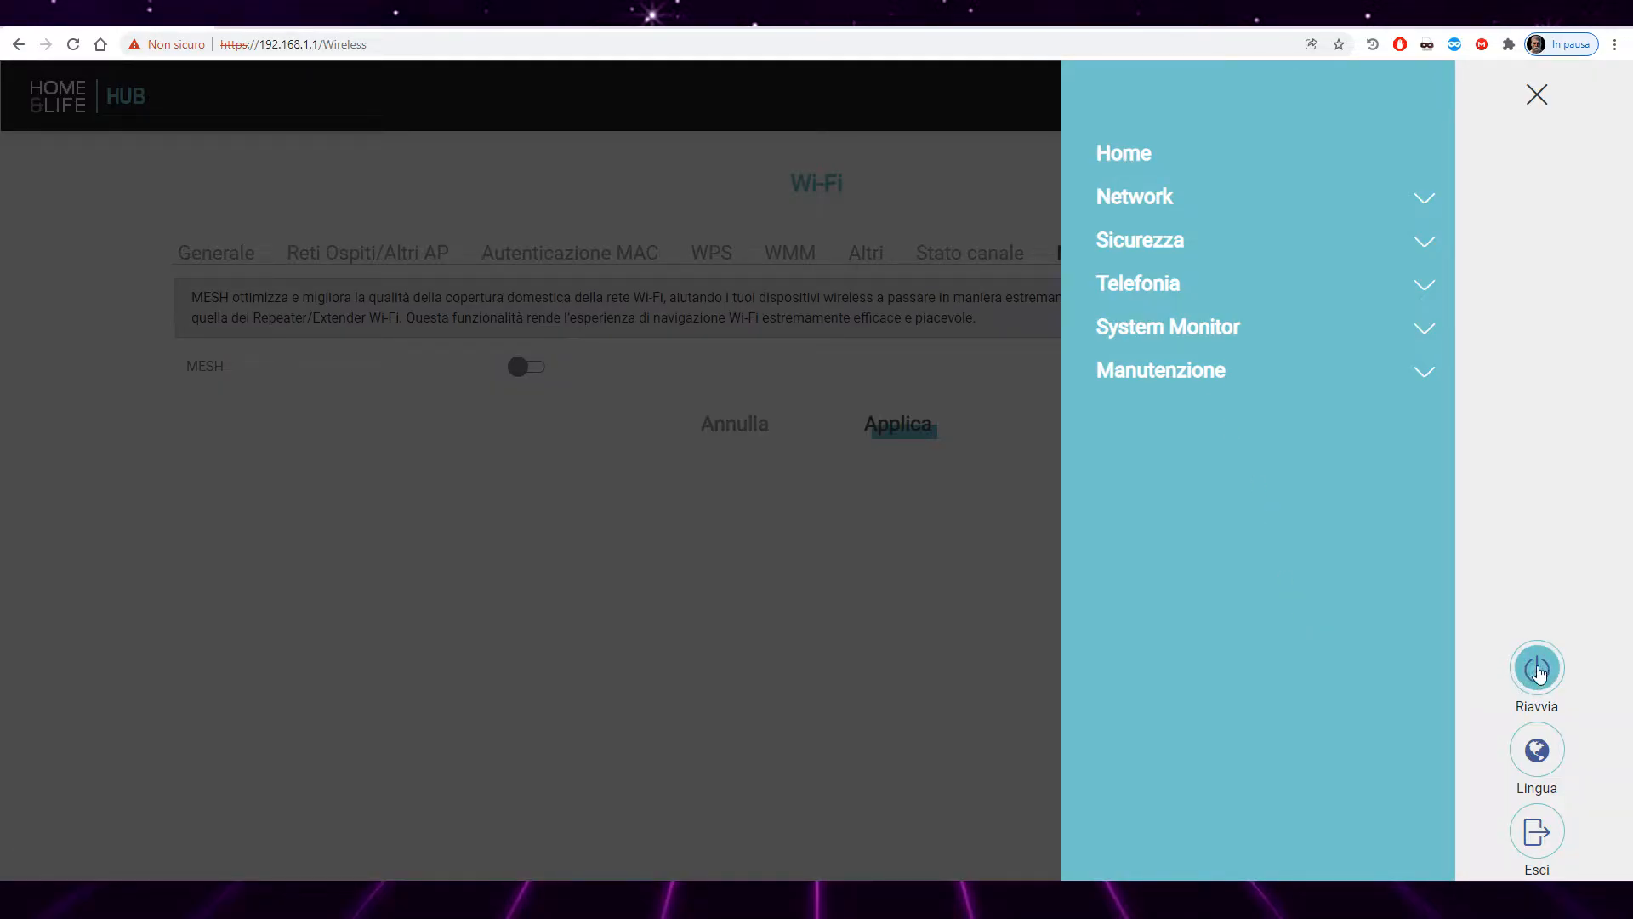
click(1536, 93)
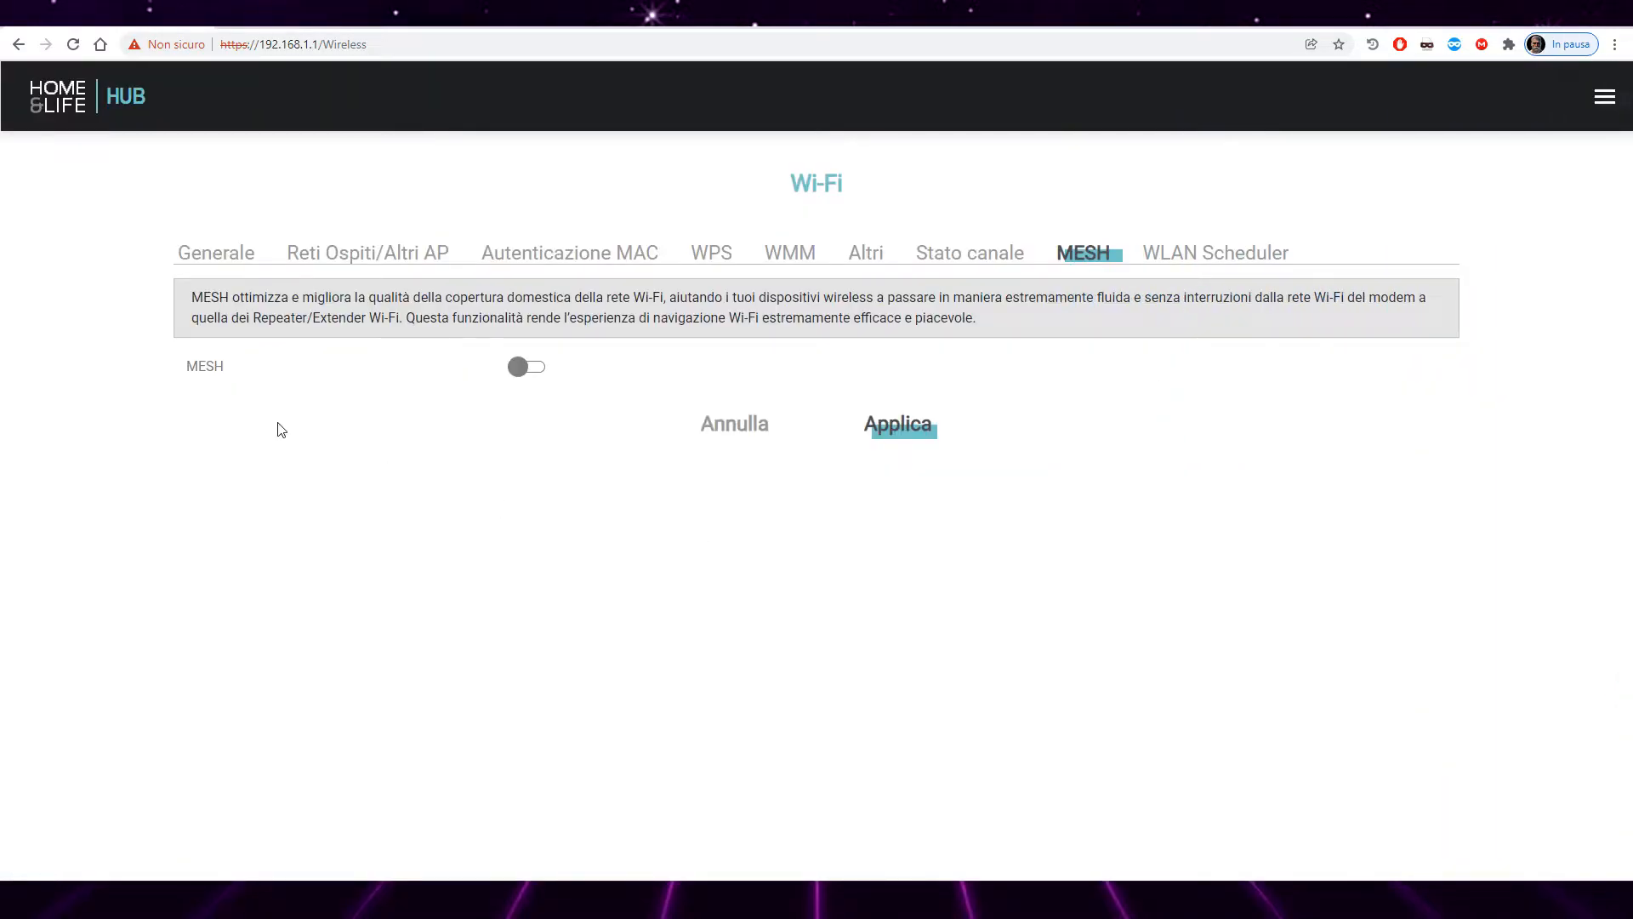
click(214, 252)
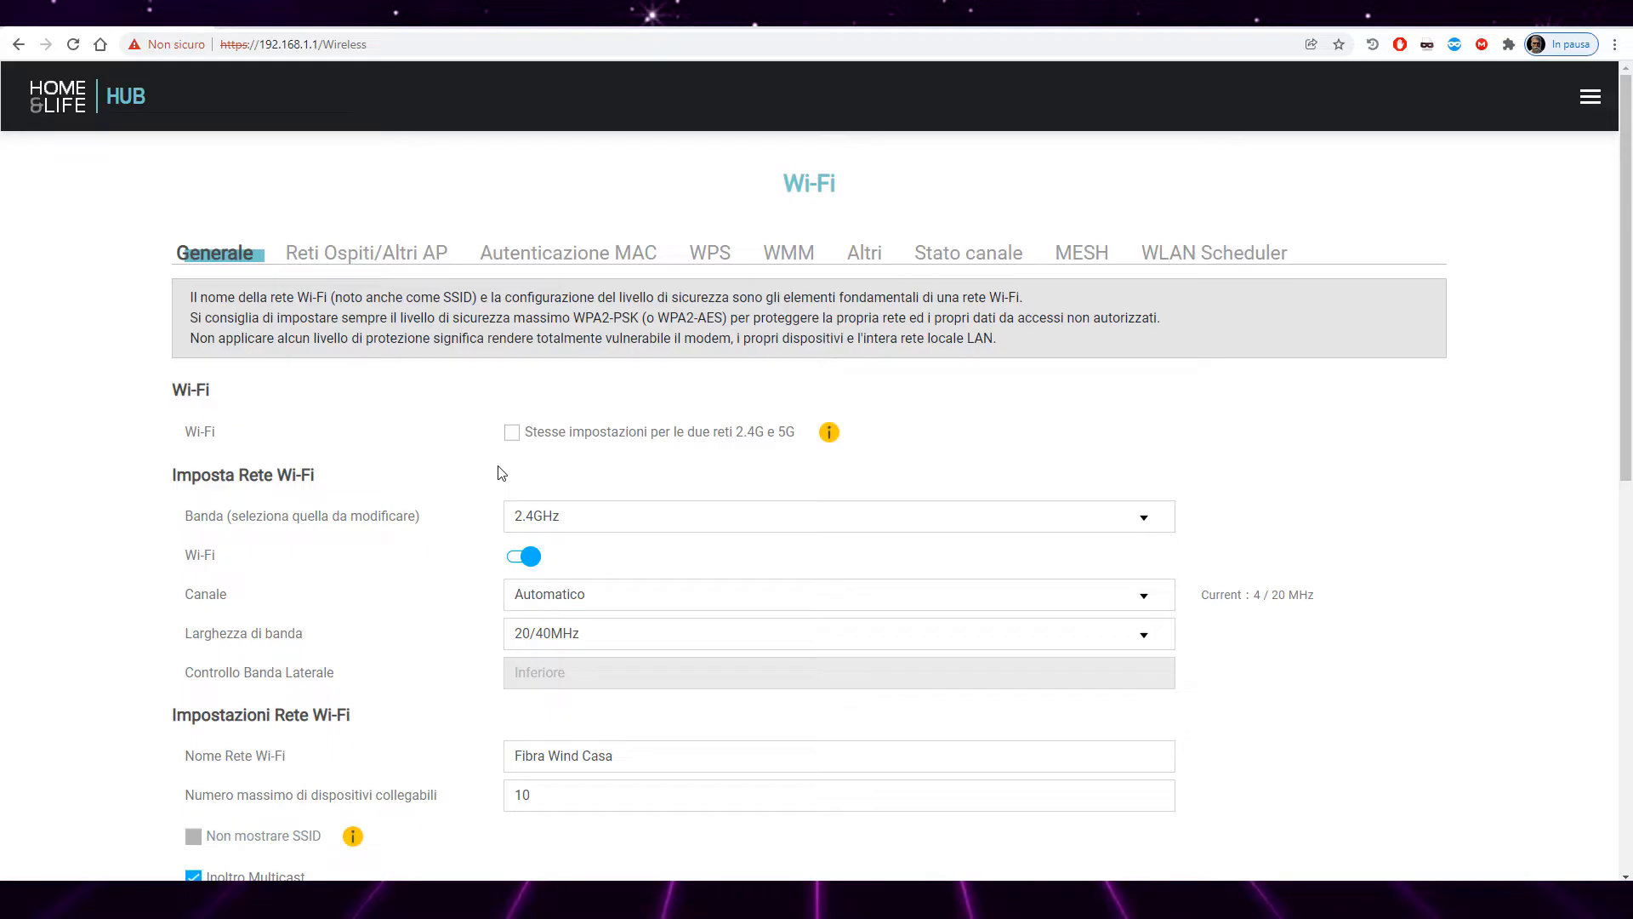
mouse_move(664, 532)
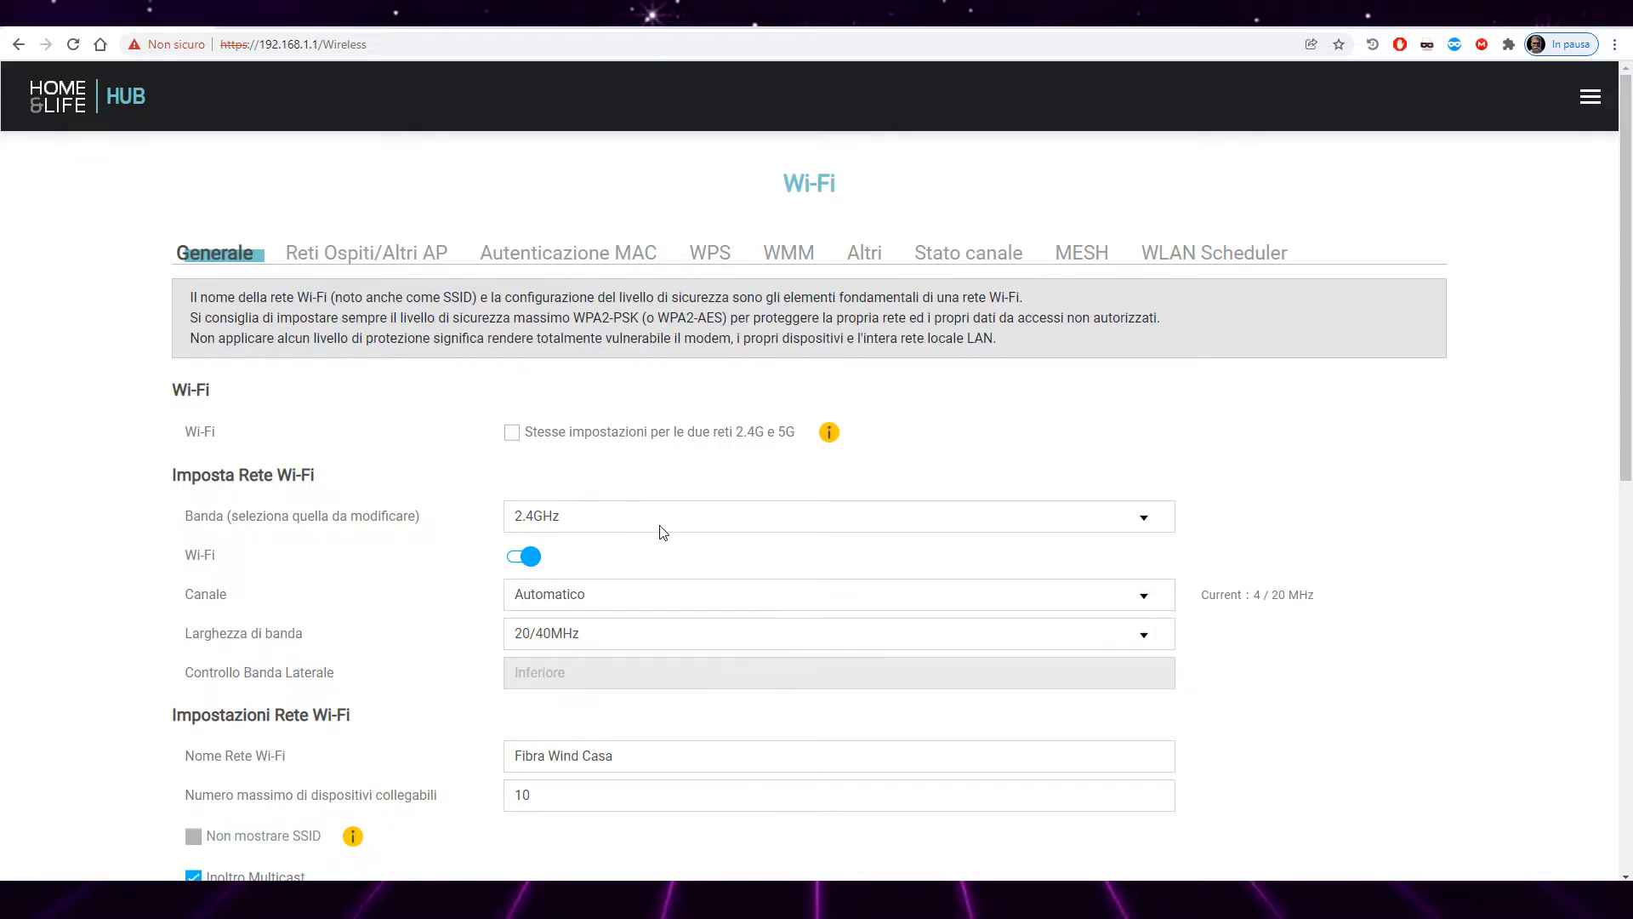
Step: Select the 5GHz band and keep its Larghezza di banda at 20/40/80MHz
click(838, 517)
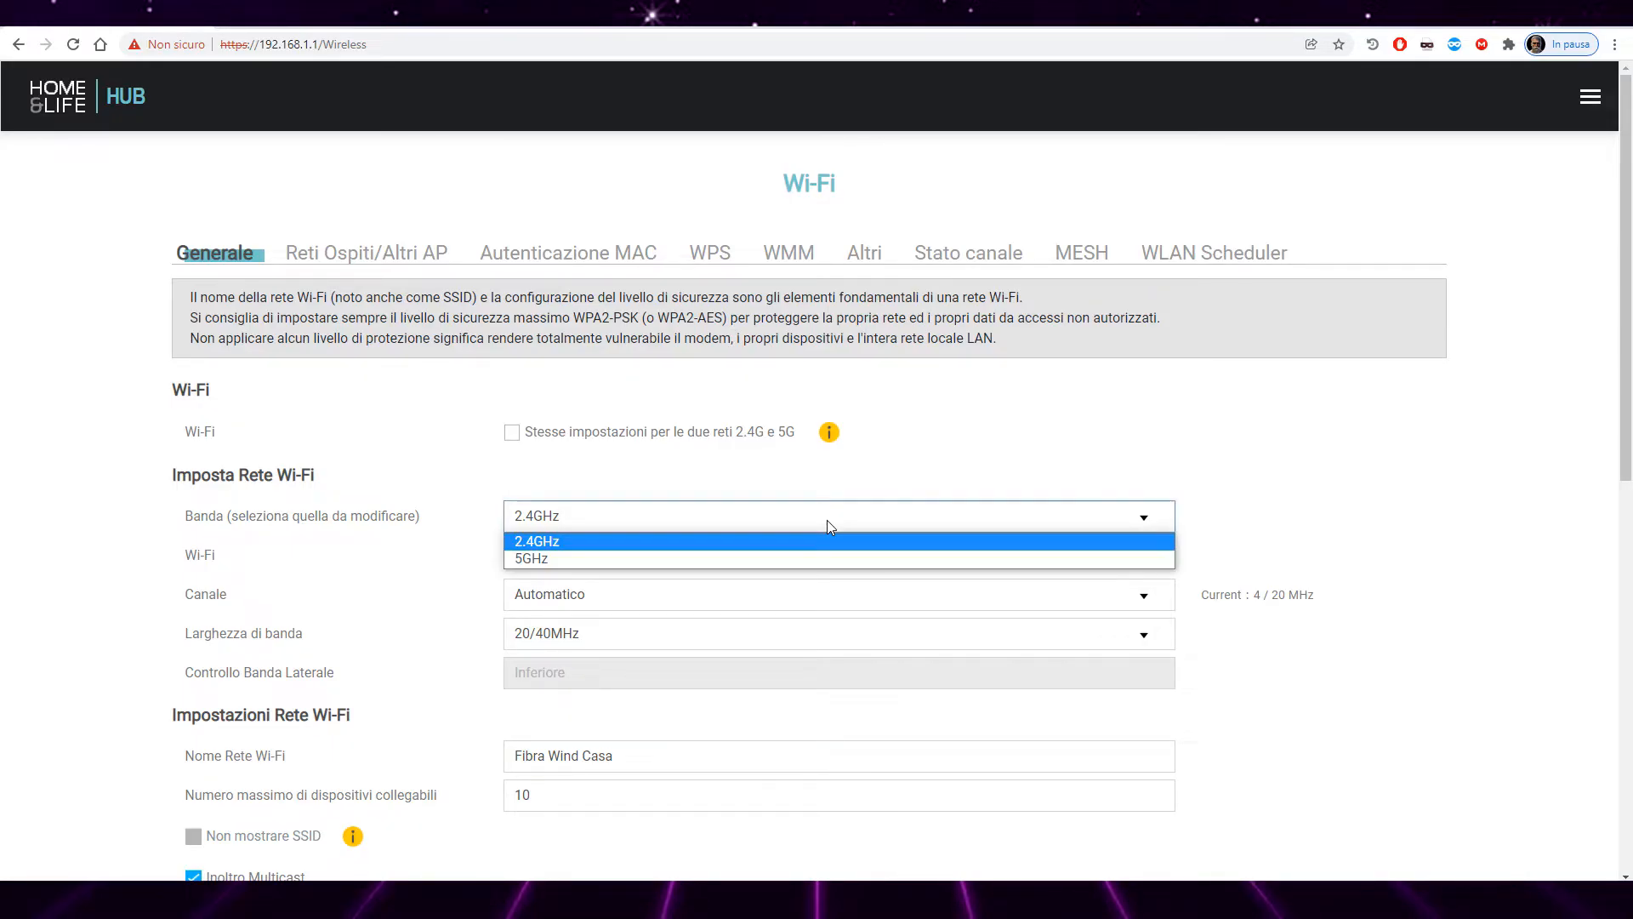
click(531, 558)
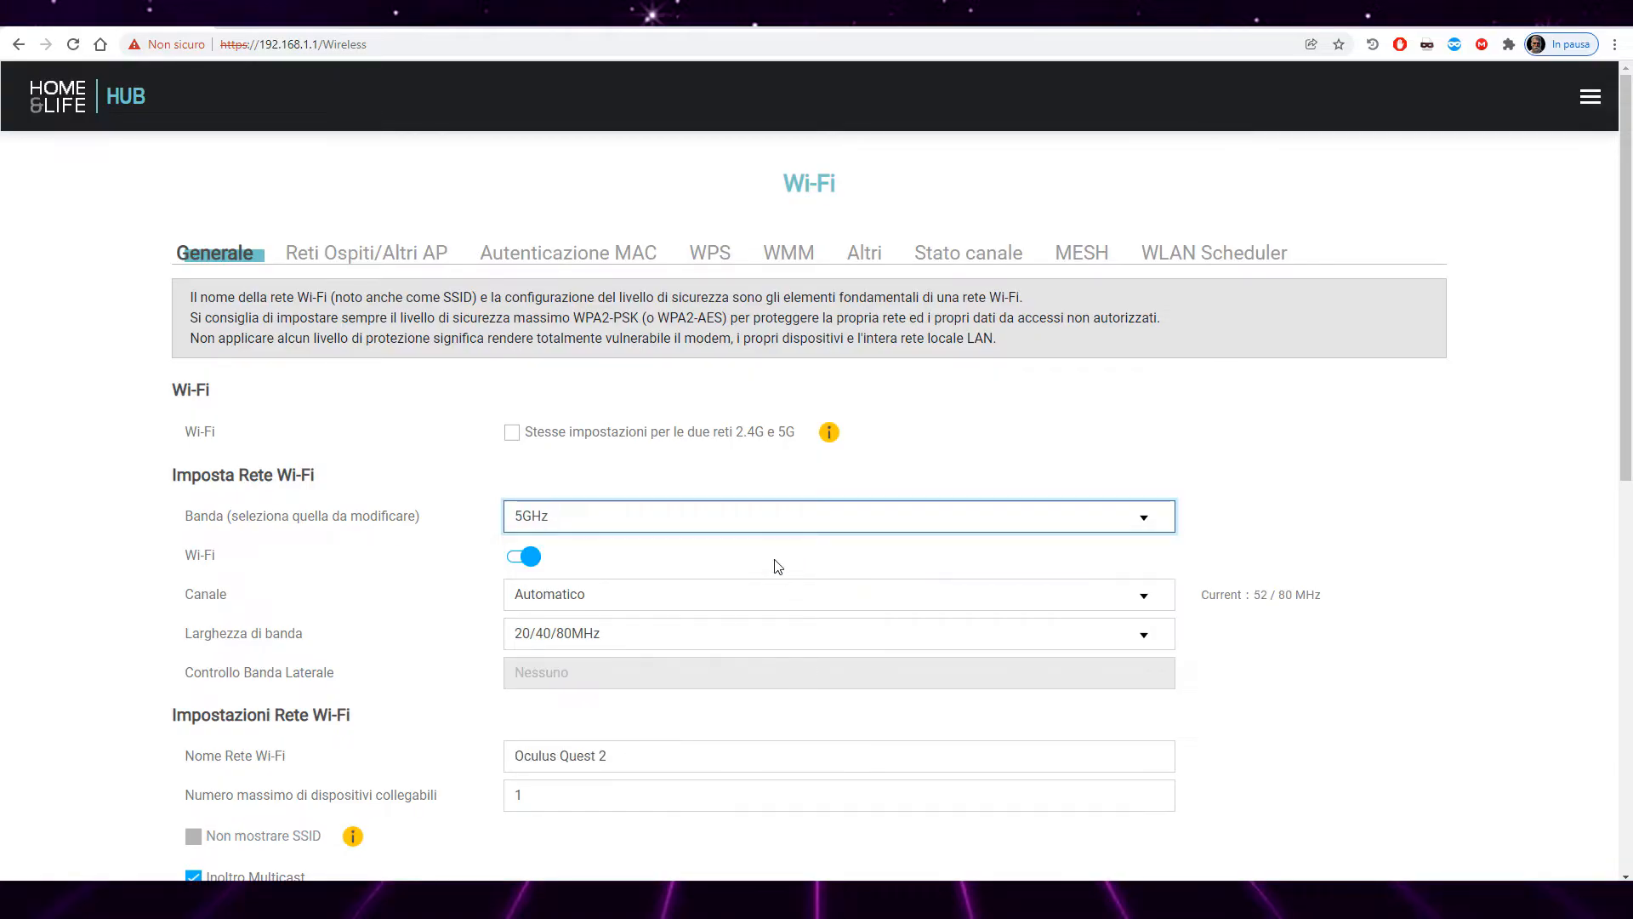
scroll(down, 3)
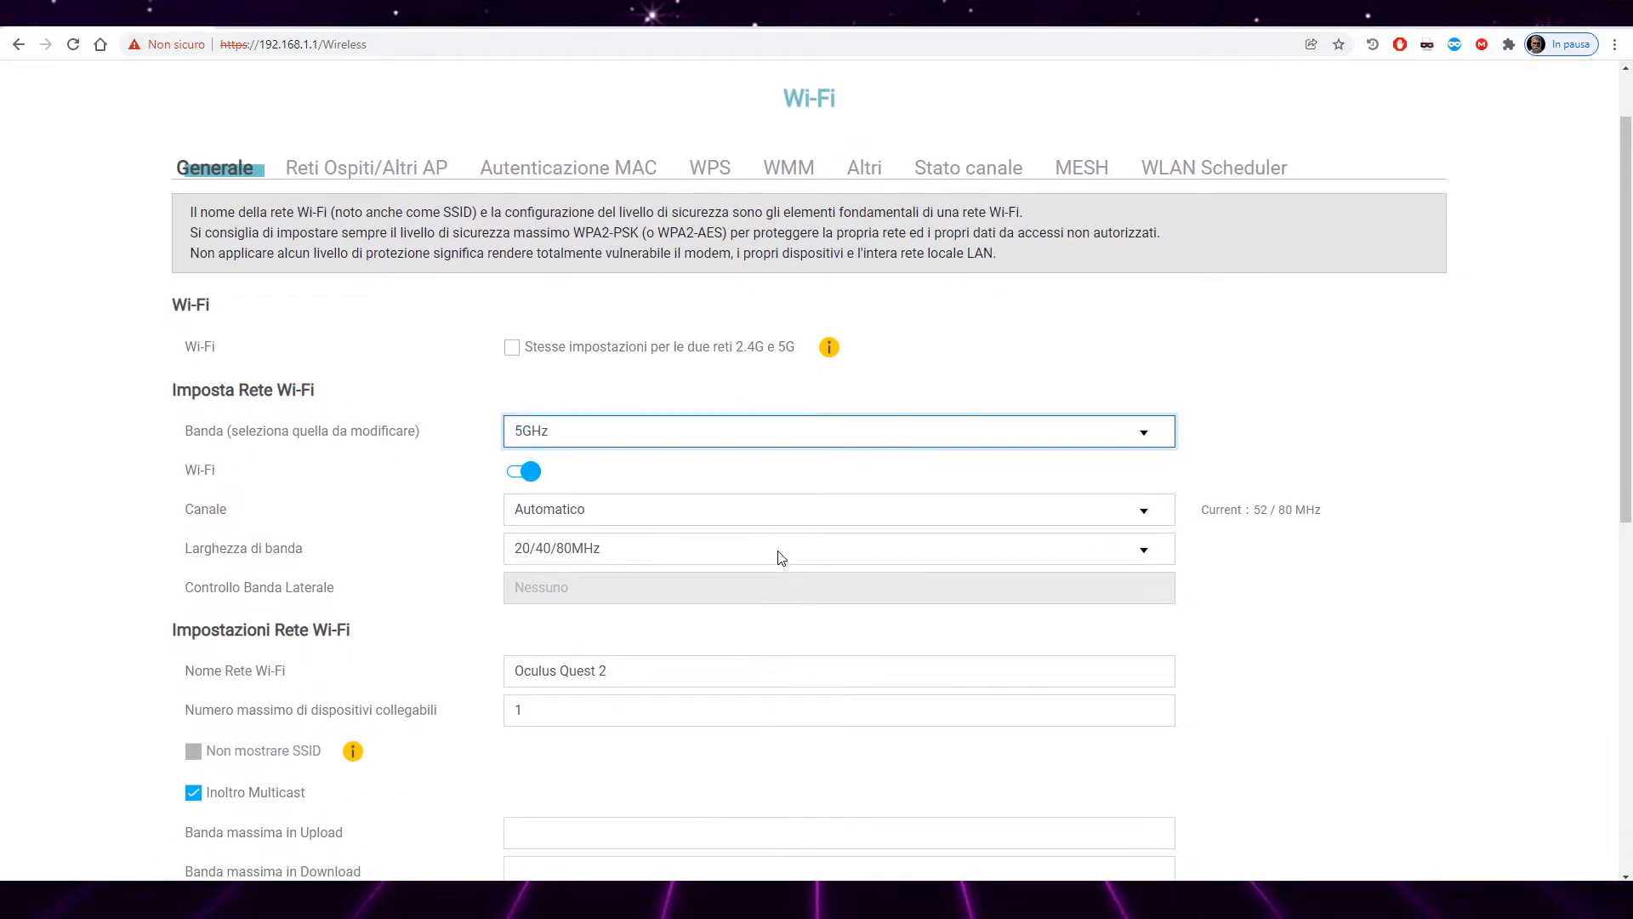
click(837, 548)
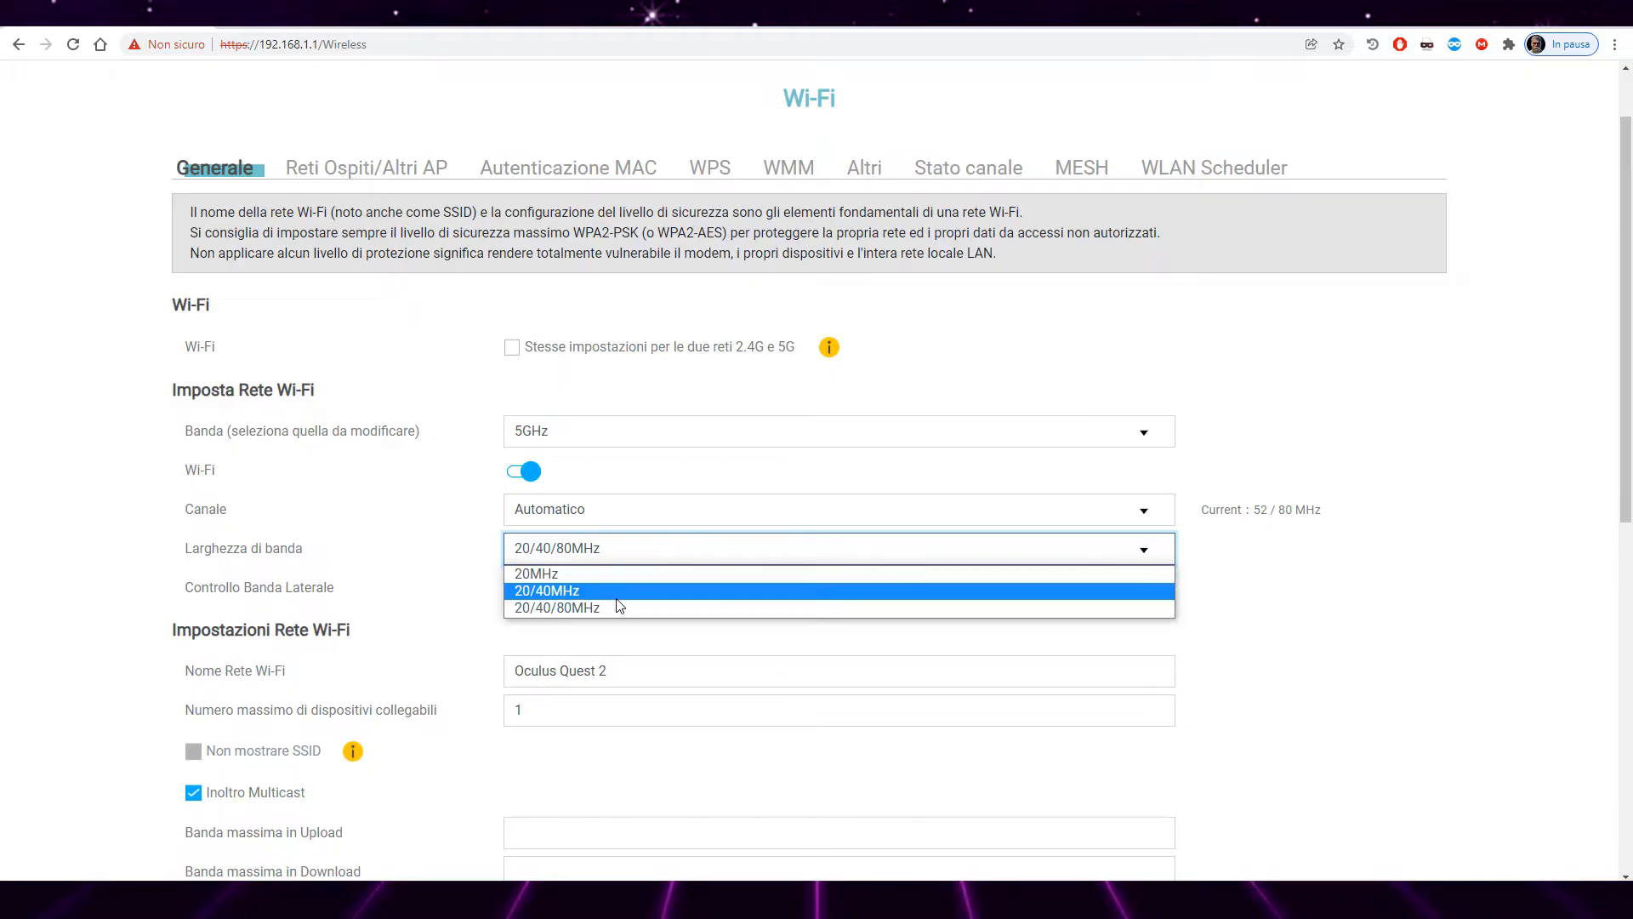
click(555, 605)
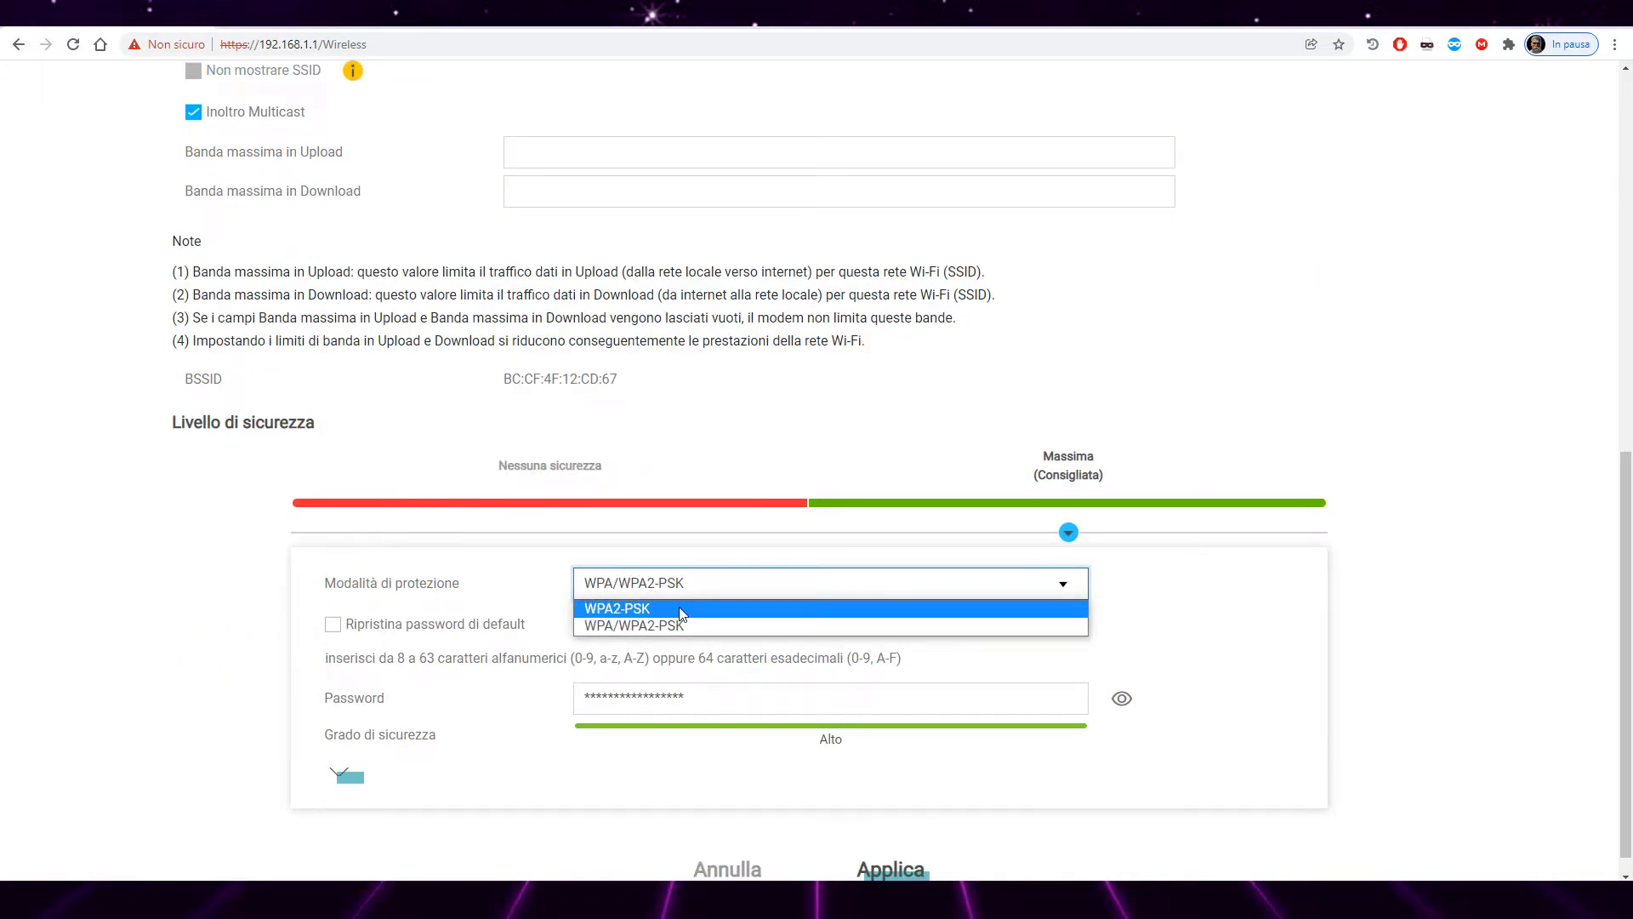
mouse_move(691, 629)
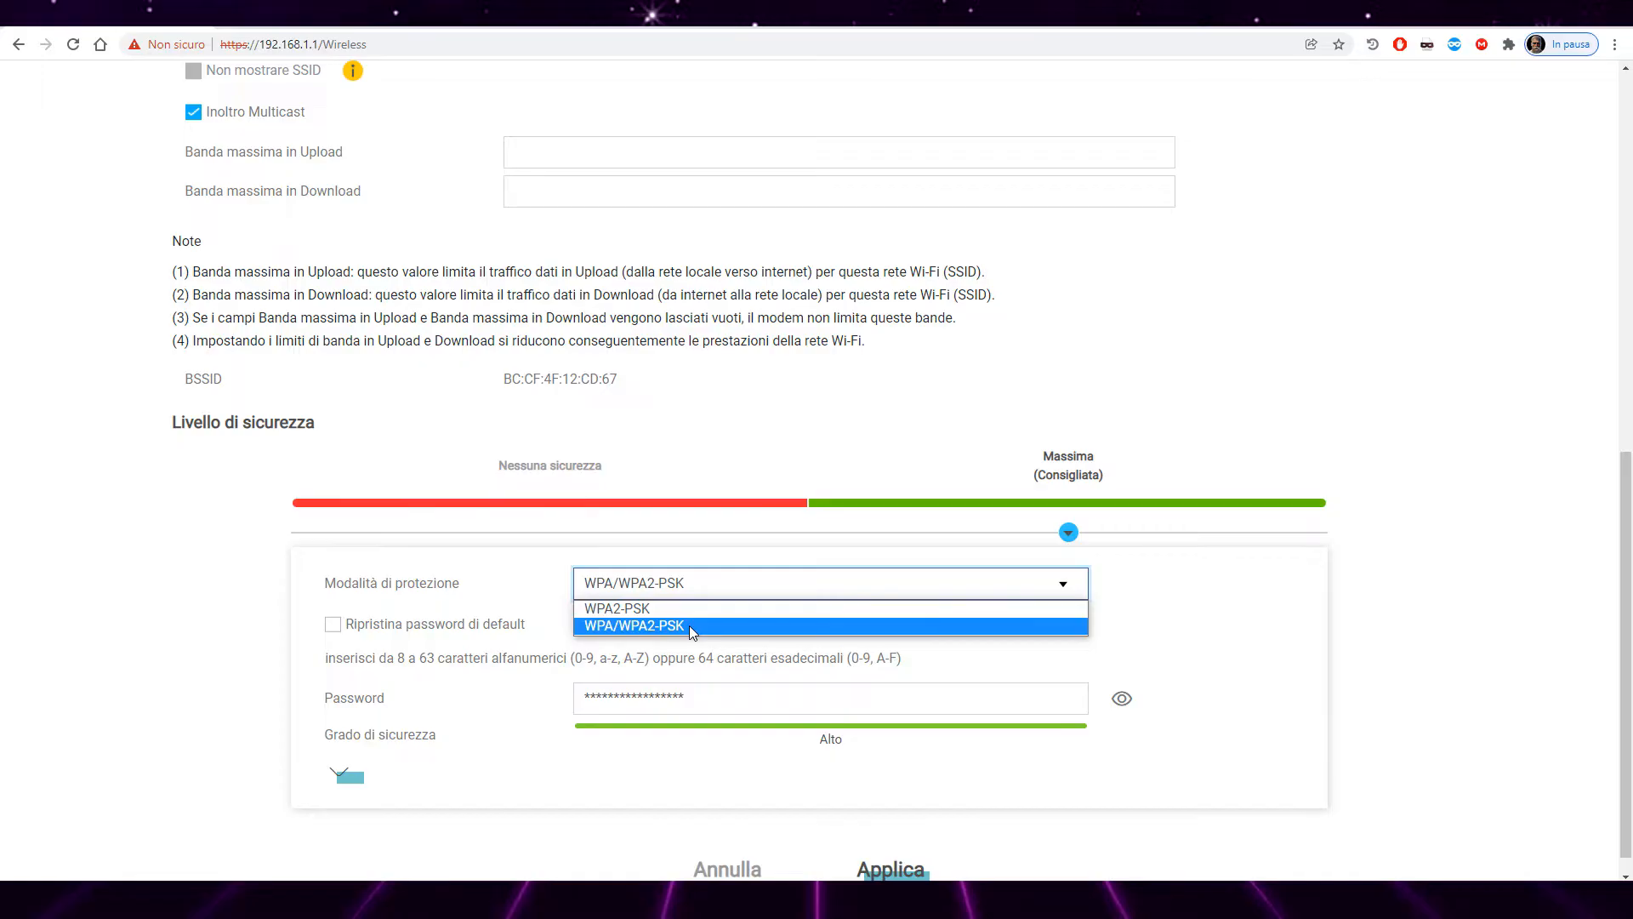